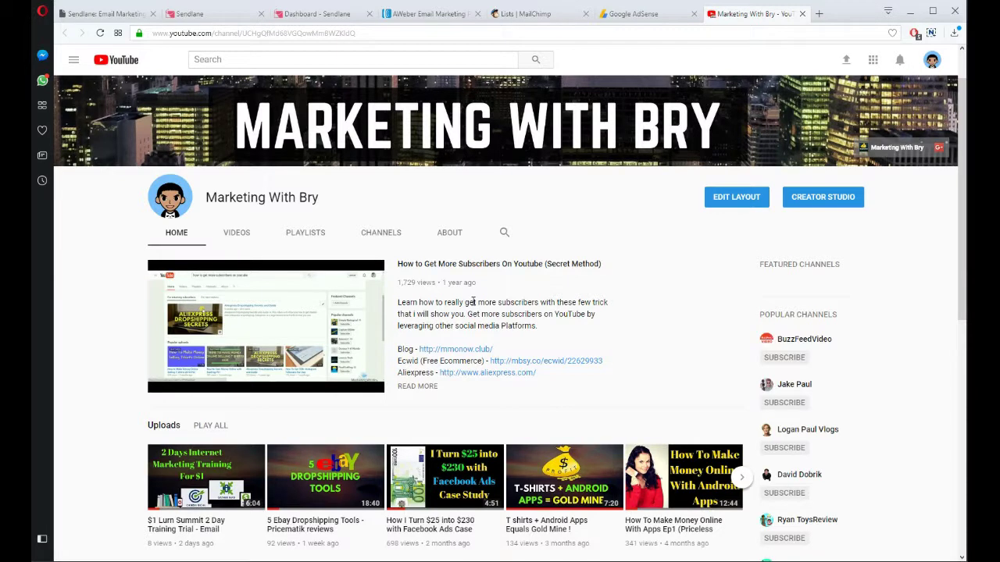
{"action": "mouse_move", "coordinate": [600, 193]}
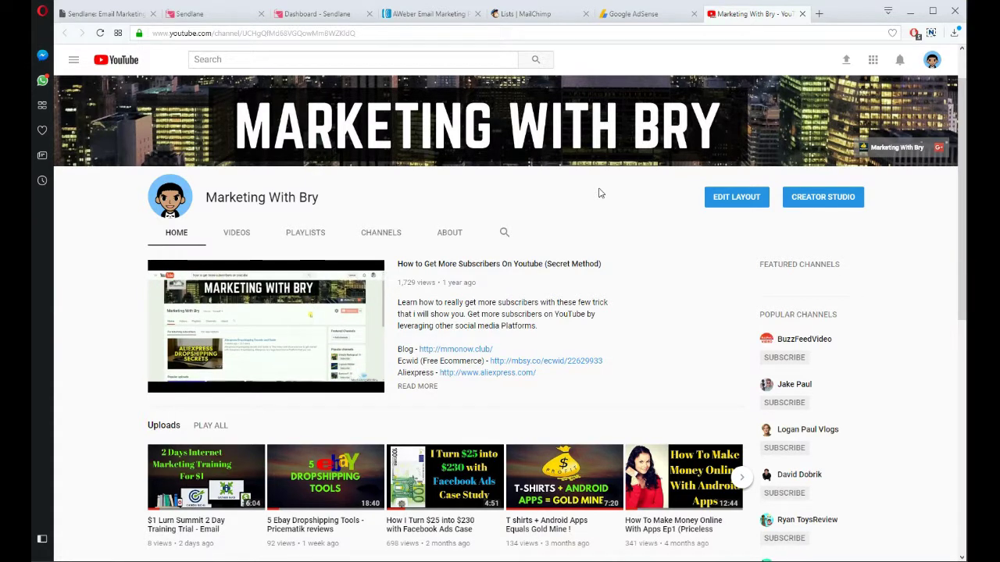
{"action": "mouse_move", "coordinate": [490, 183]}
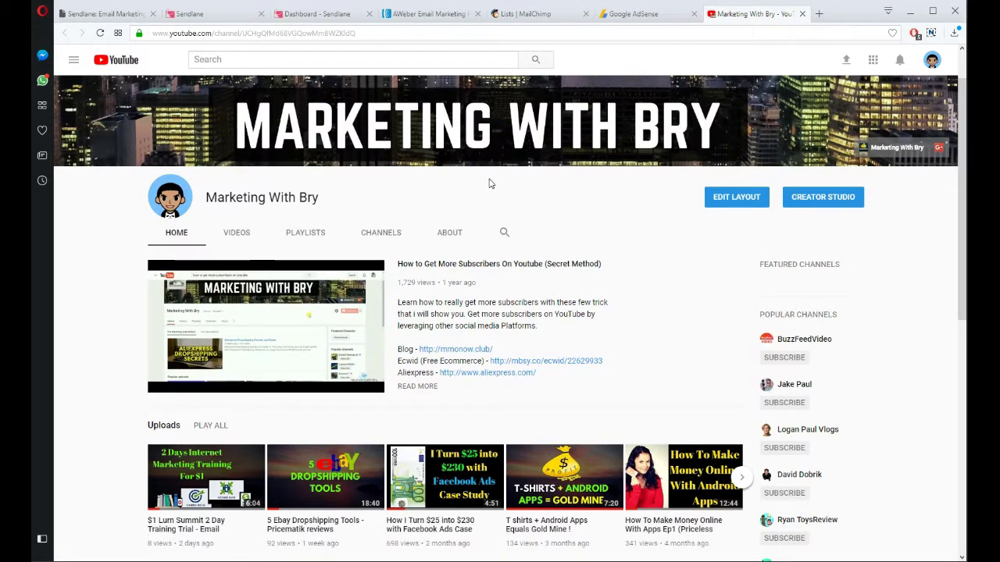
Switch to the sendlane.com tab to bring up Sendlane's home page
{"action": "left_click", "coordinate": [105, 13]}
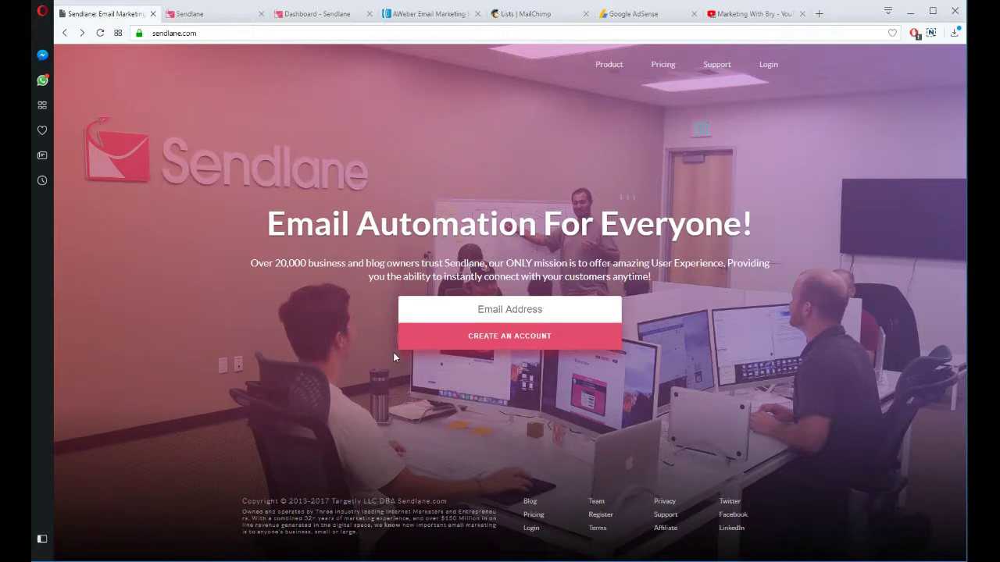
{"action": "mouse_move", "coordinate": [388, 344]}
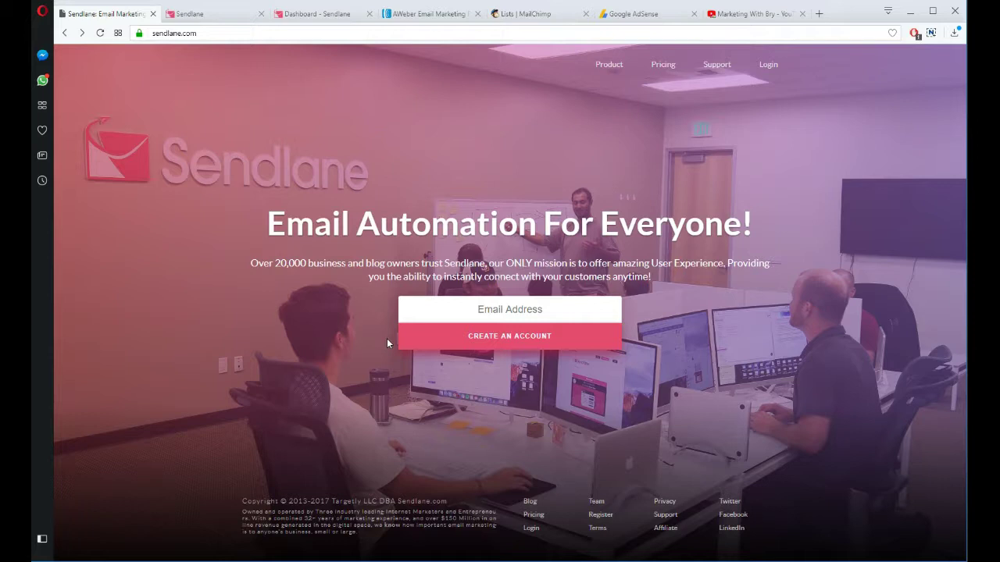
{"action": "mouse_move", "coordinate": [377, 347]}
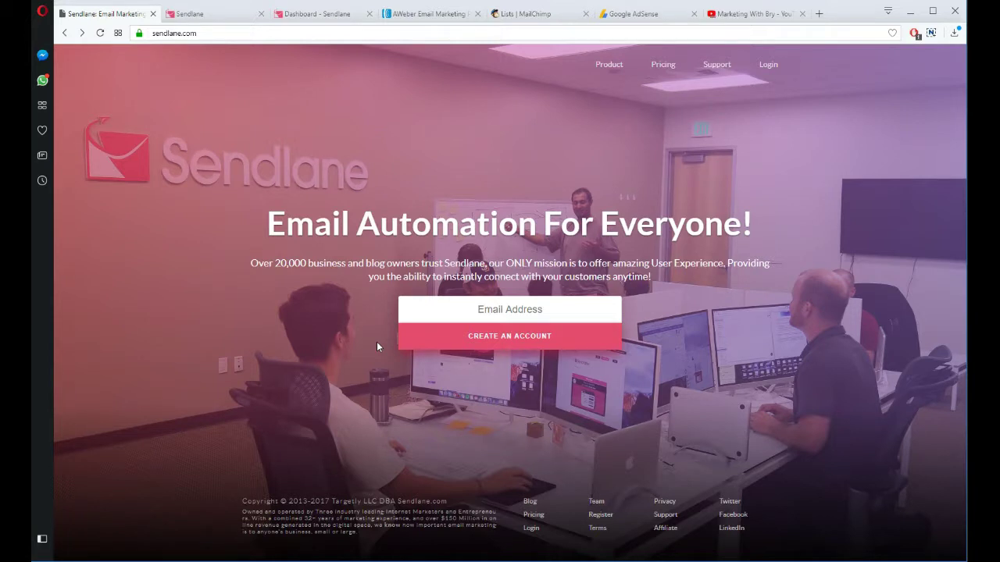
{"action": "mouse_move", "coordinate": [317, 313]}
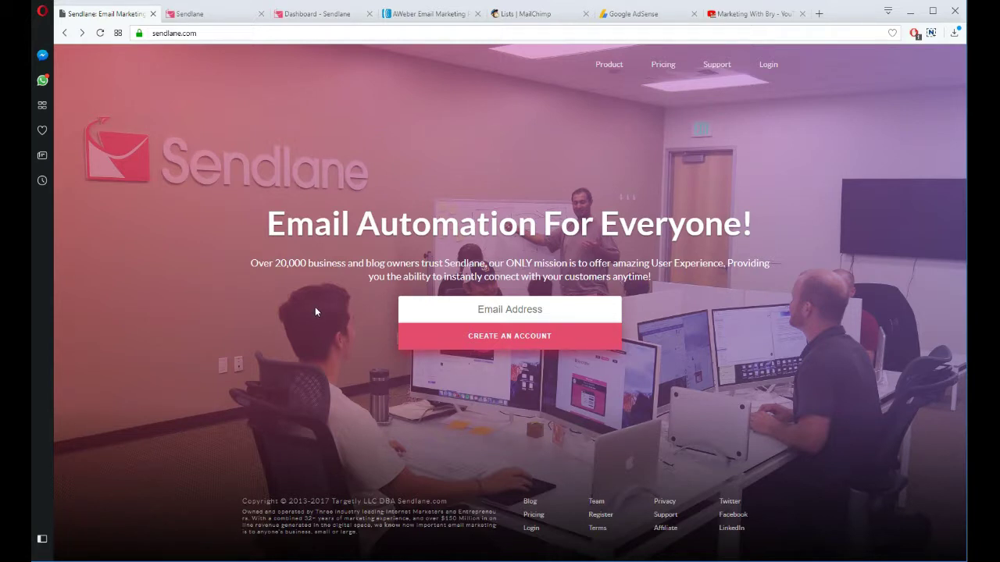
{"action": "mouse_move", "coordinate": [280, 260]}
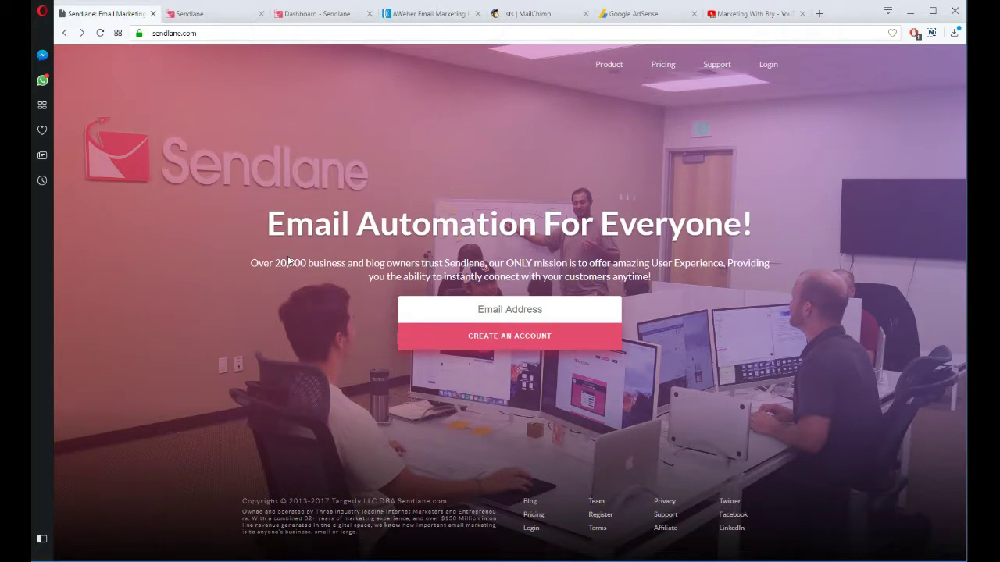
{"action": "mouse_move", "coordinate": [294, 309]}
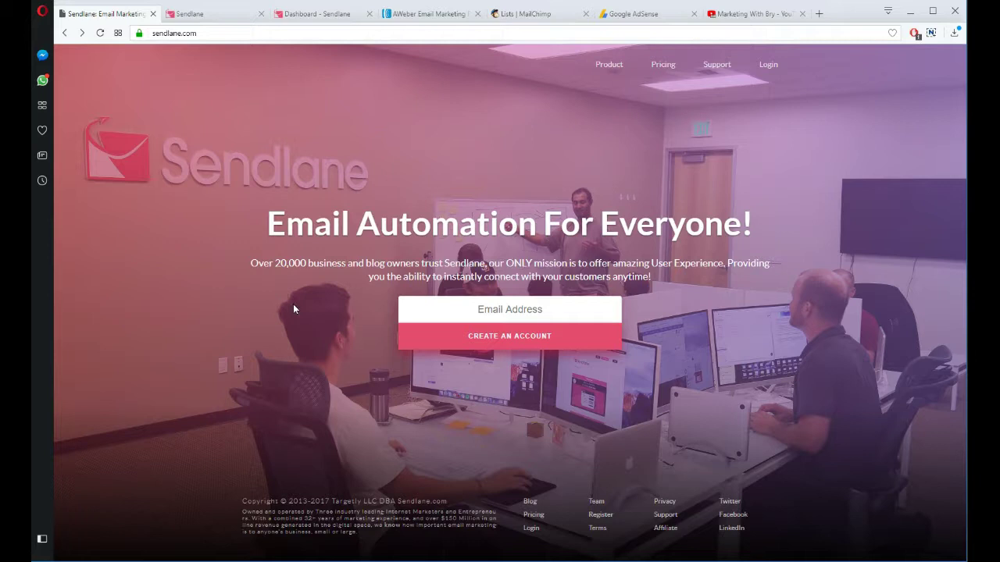
{"action": "mouse_move", "coordinate": [640, 325]}
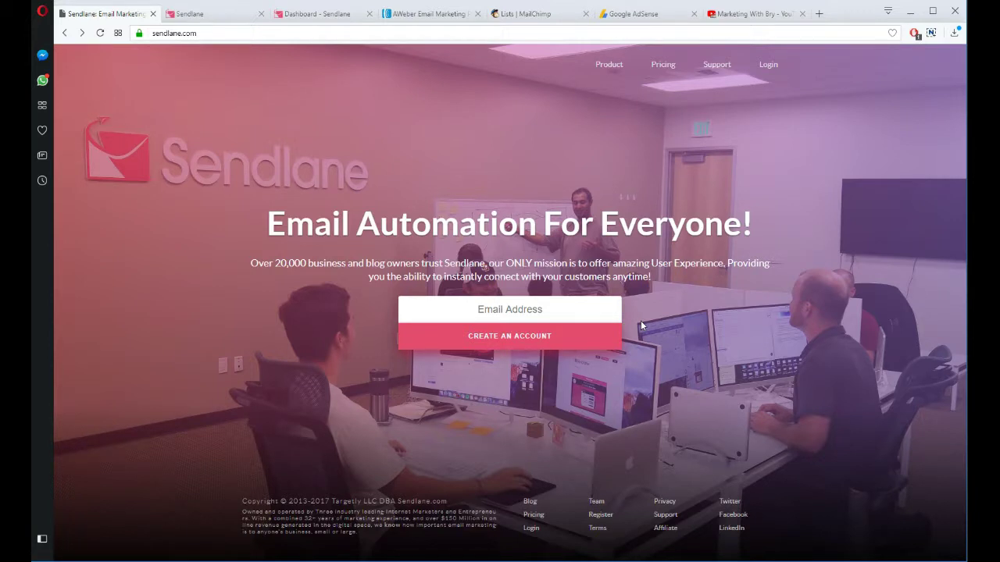
{"action": "mouse_move", "coordinate": [648, 326]}
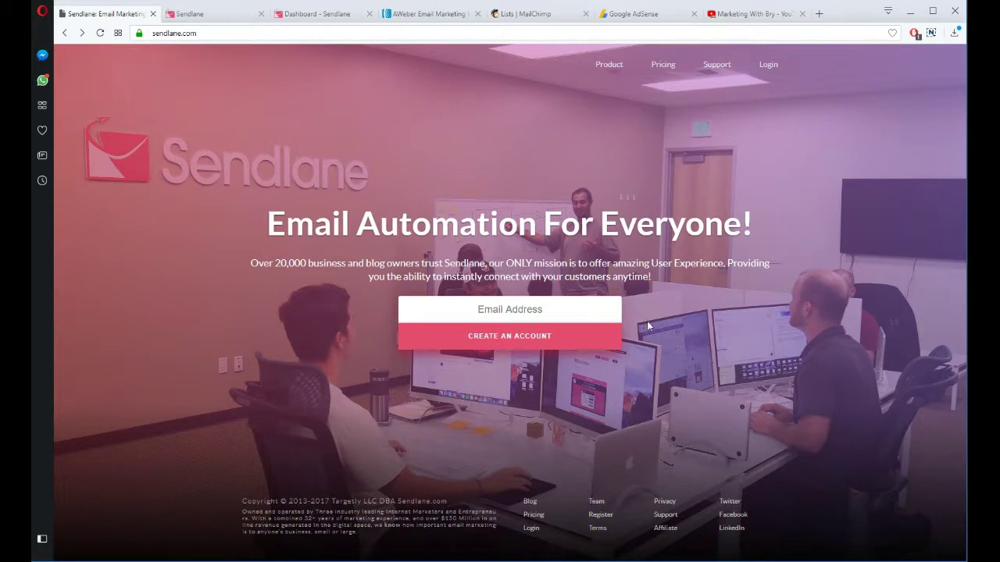
{"action": "mouse_move", "coordinate": [619, 349]}
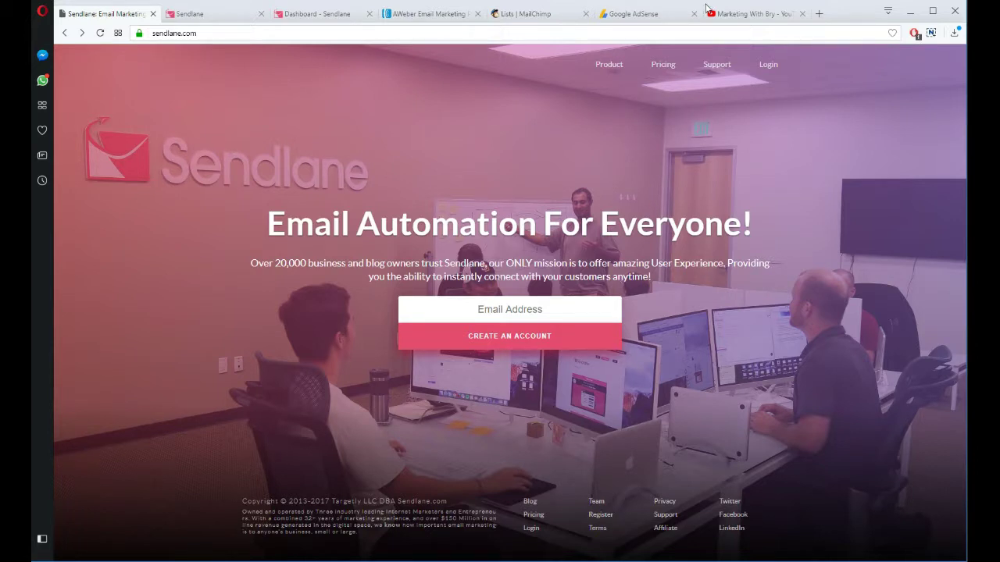
{"action": "mouse_move", "coordinate": [750, 13]}
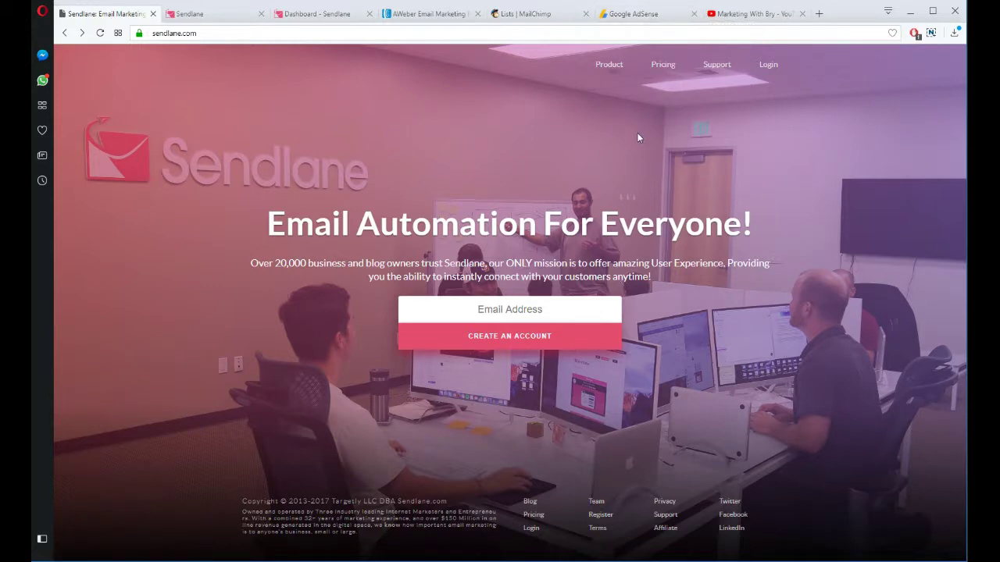
{"action": "mouse_move", "coordinate": [645, 135]}
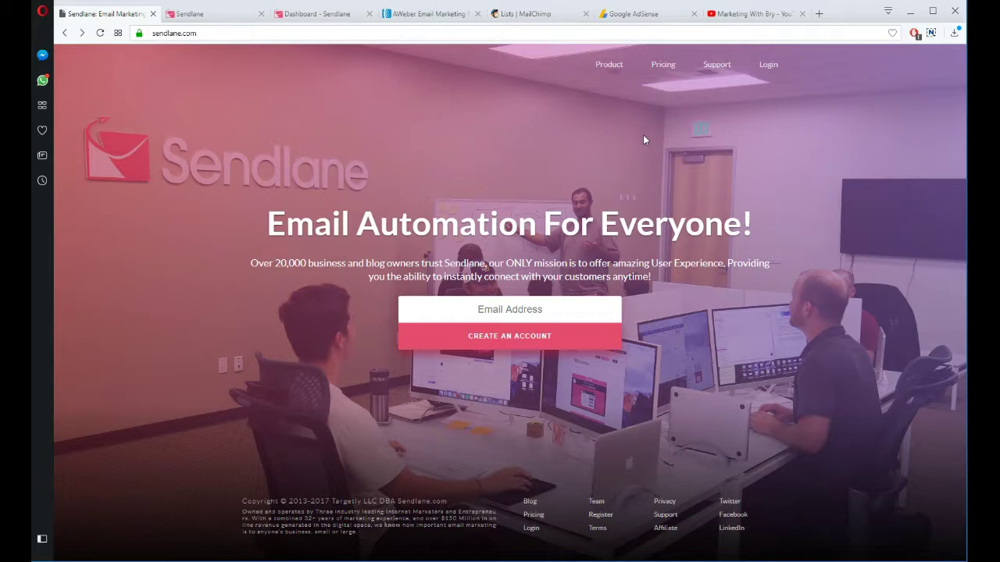
{"action": "mouse_move", "coordinate": [622, 203]}
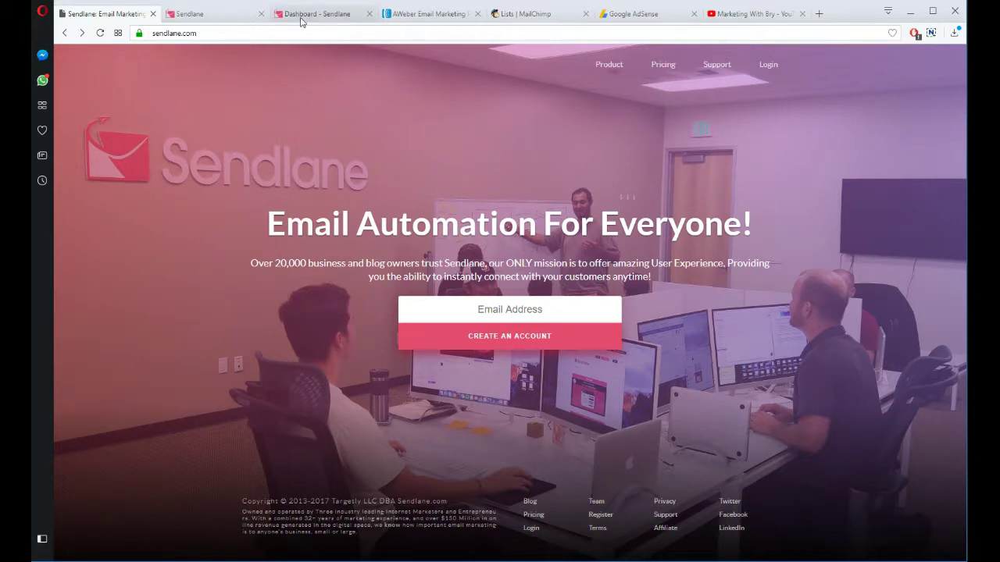
{"action": "mouse_move", "coordinate": [214, 14]}
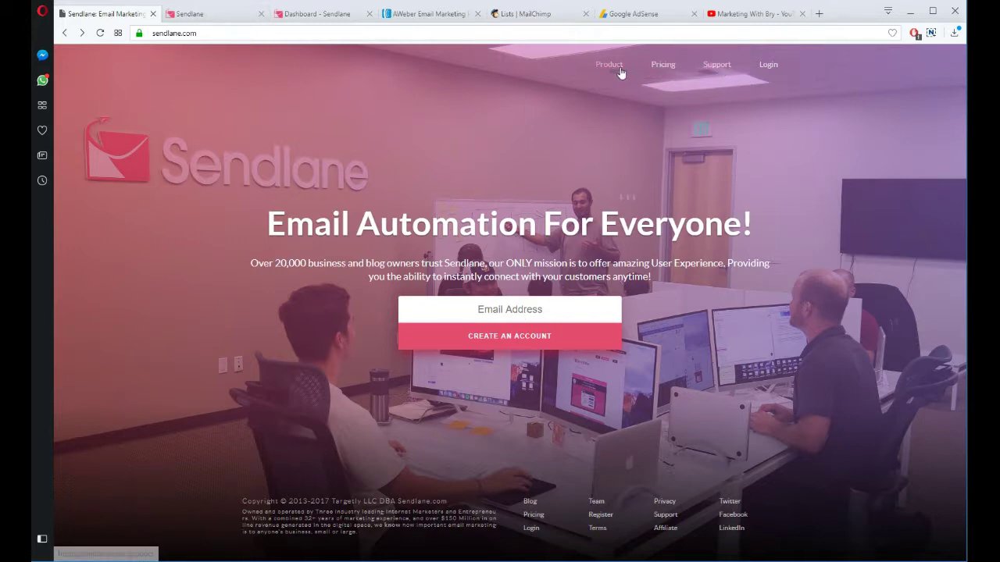
{"action": "mouse_move", "coordinate": [609, 66]}
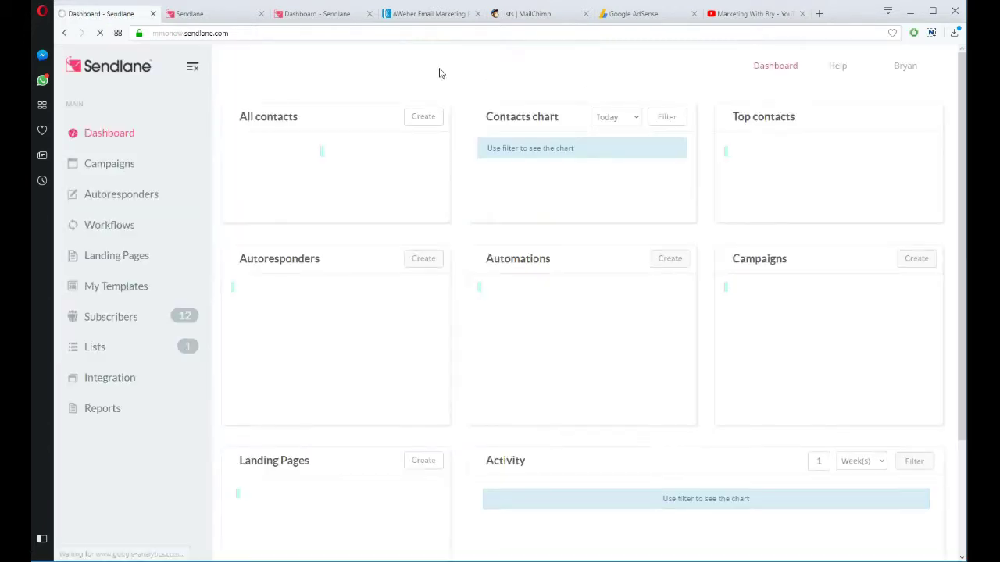
Show the Aliexpress dropshipping landing page, play and pause its video, and highlight 'FREE report'
{"action": "left_click", "coordinate": [320, 14]}
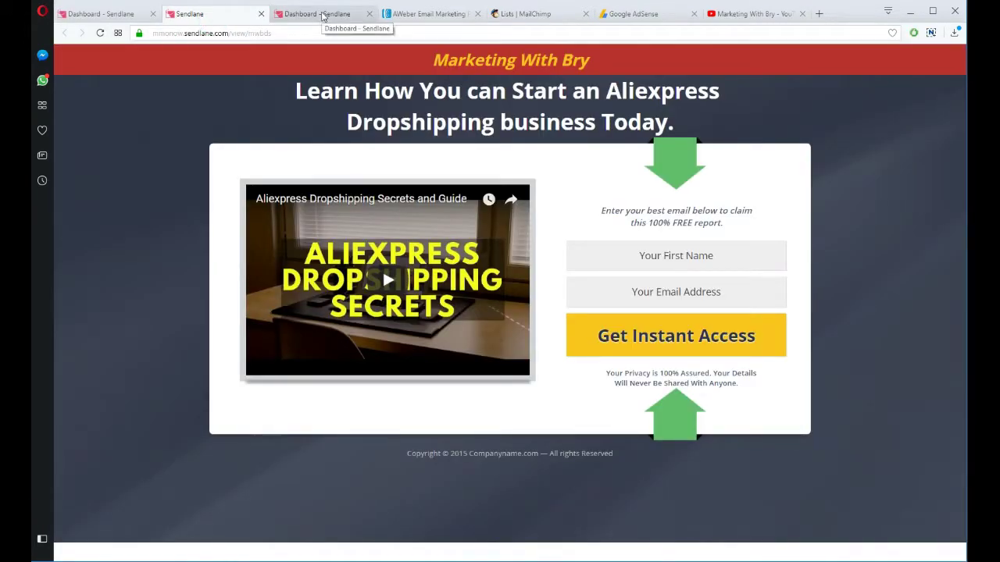
{"action": "mouse_move", "coordinate": [769, 142]}
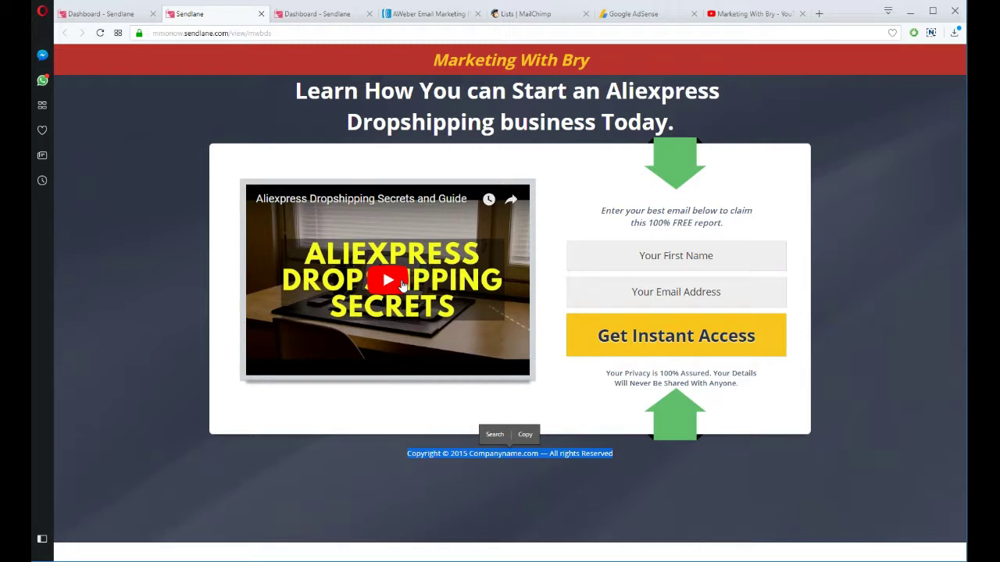
{"action": "left_click", "coordinate": [387, 280]}
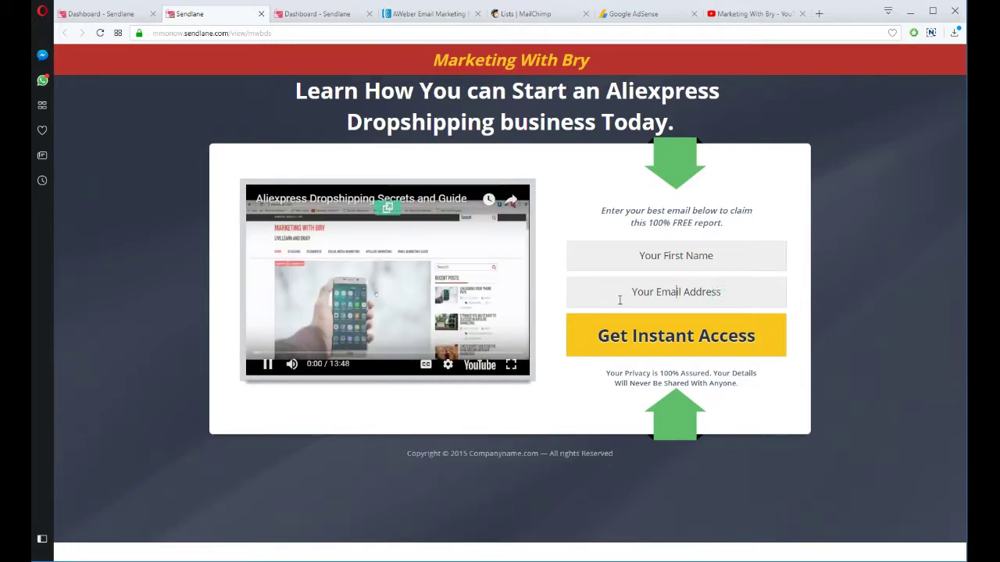
{"action": "left_click", "coordinate": [266, 364]}
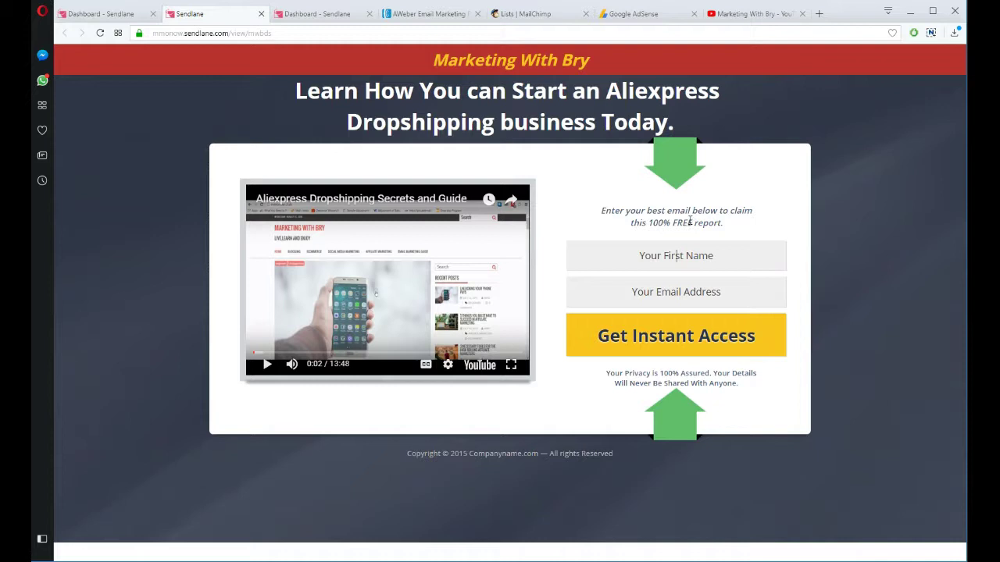
{"action": "double_click", "coordinate": [697, 223]}
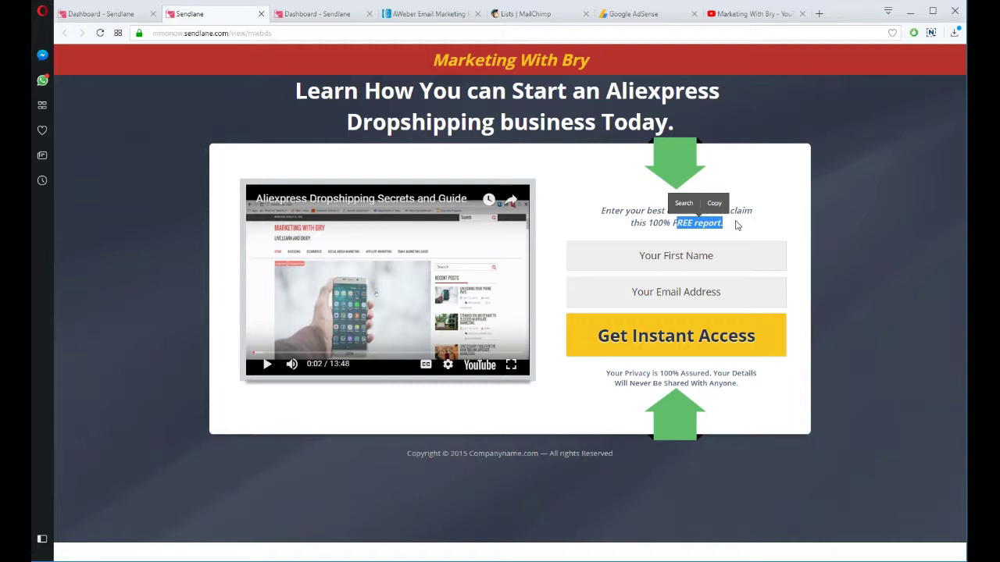
{"action": "mouse_move", "coordinate": [392, 58]}
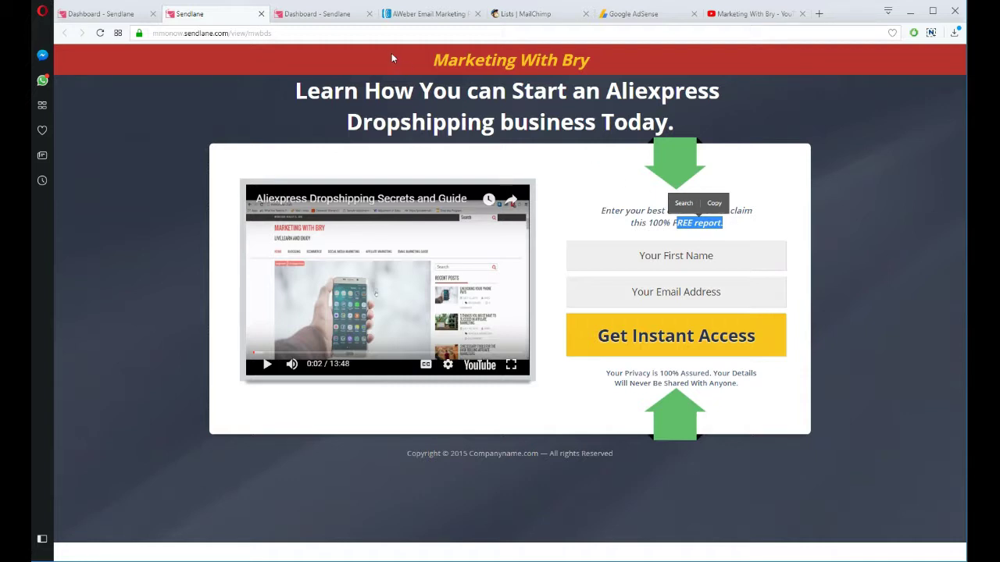
{"action": "mouse_move", "coordinate": [385, 53]}
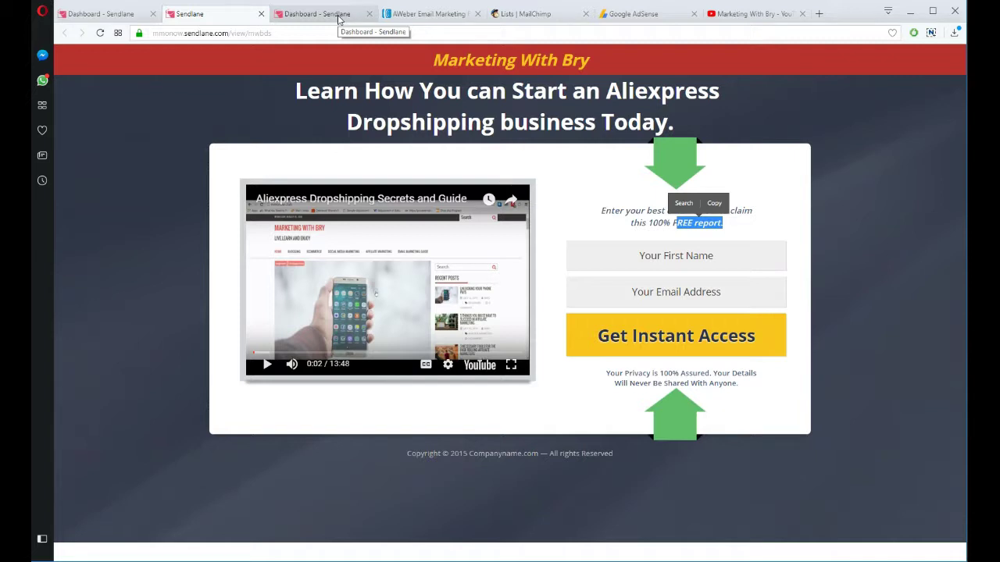
{"action": "mouse_move", "coordinate": [428, 14]}
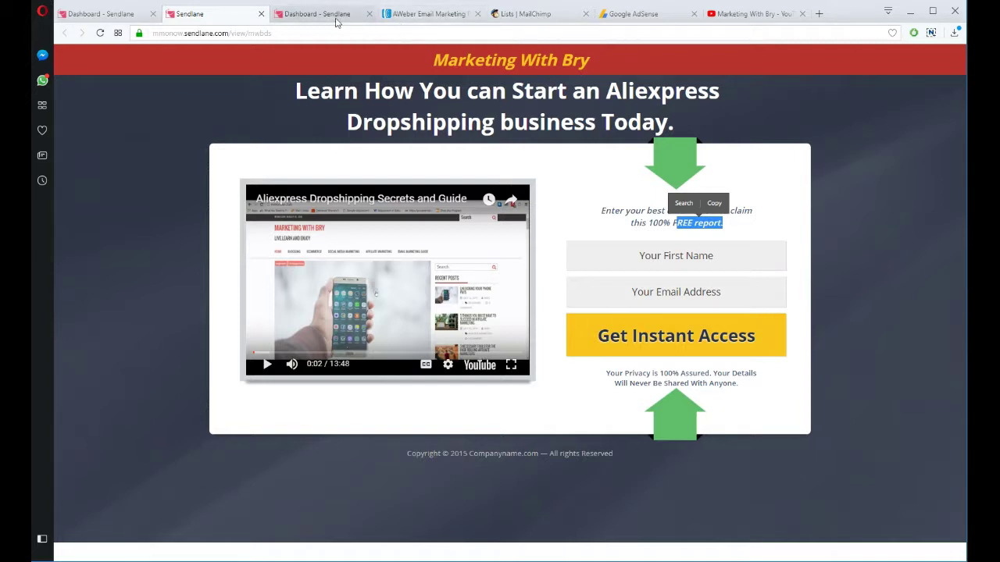
From the dashboard, open Autoresponders to see Campaign 1 with 12 mails sent
{"action": "left_click", "coordinate": [316, 13]}
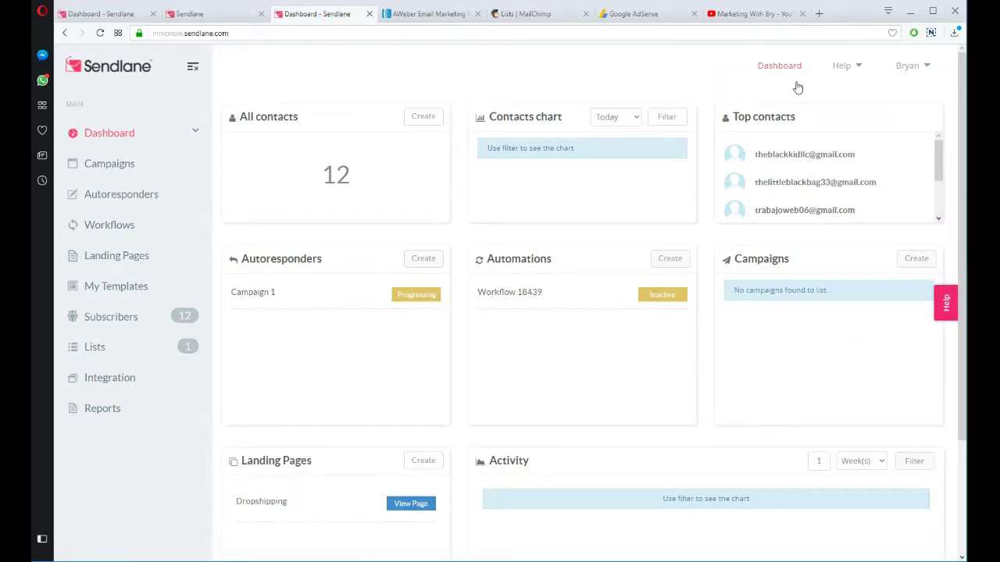
{"action": "mouse_move", "coordinate": [145, 69]}
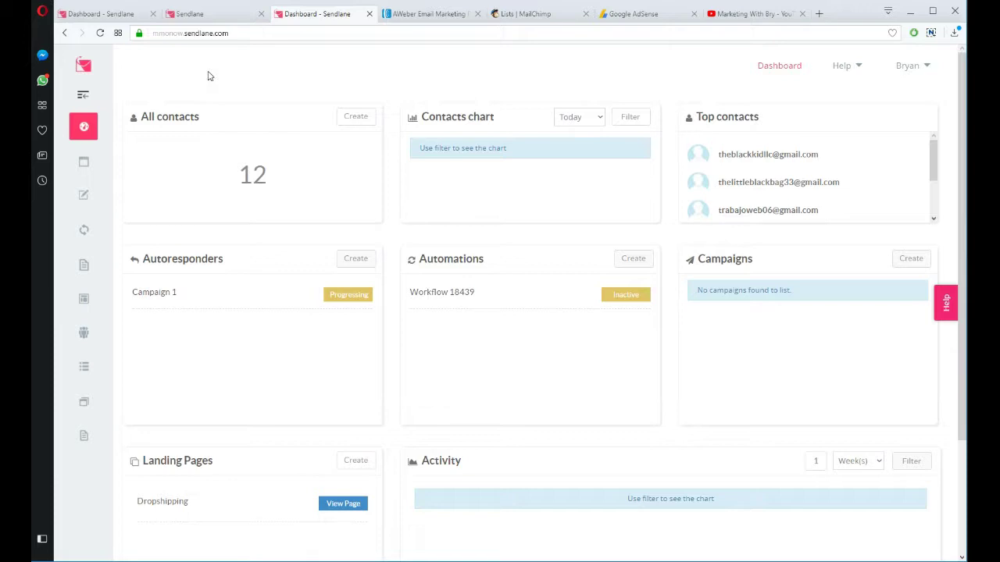
{"action": "left_click", "coordinate": [908, 65]}
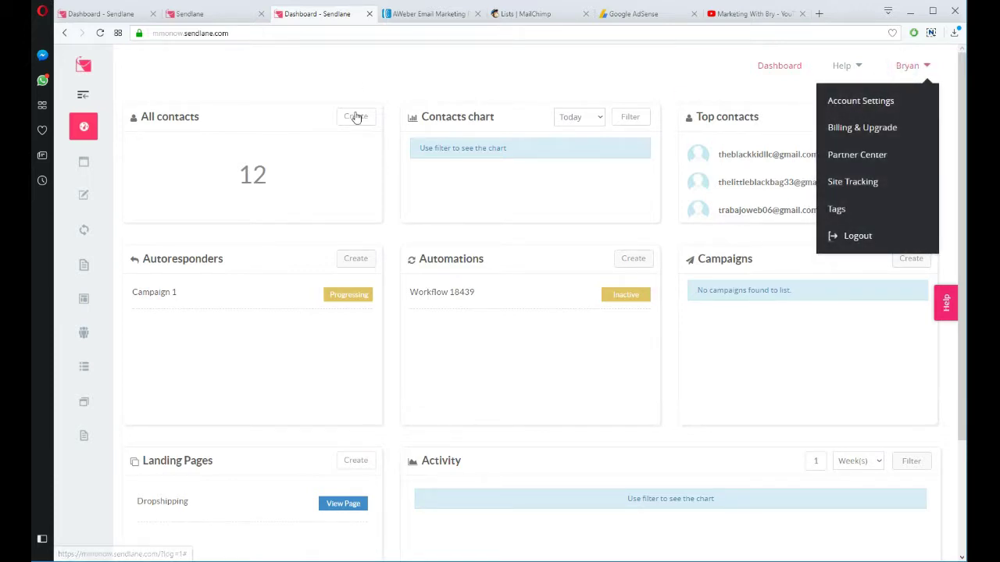
{"action": "mouse_move", "coordinate": [84, 195]}
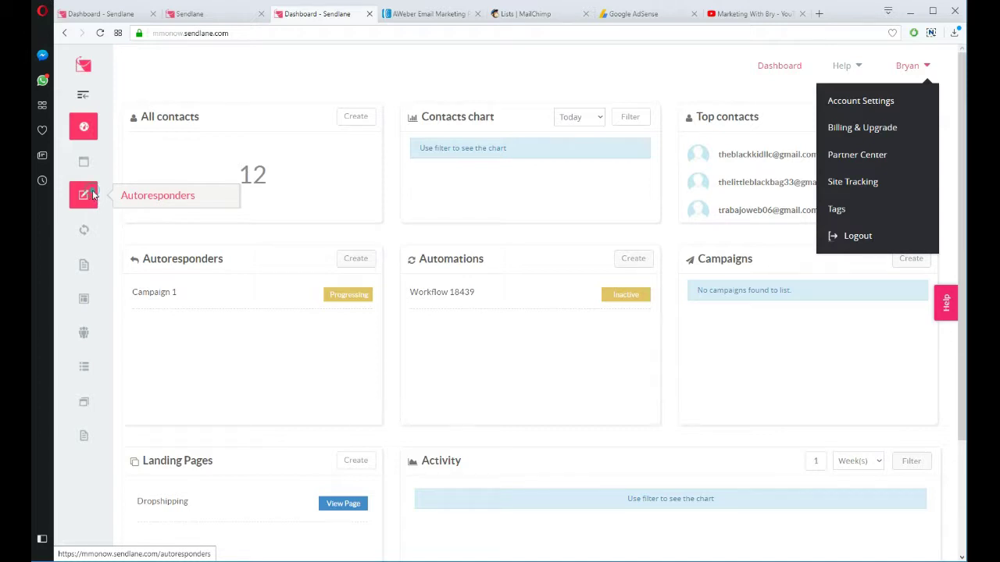
{"action": "left_click", "coordinate": [84, 195]}
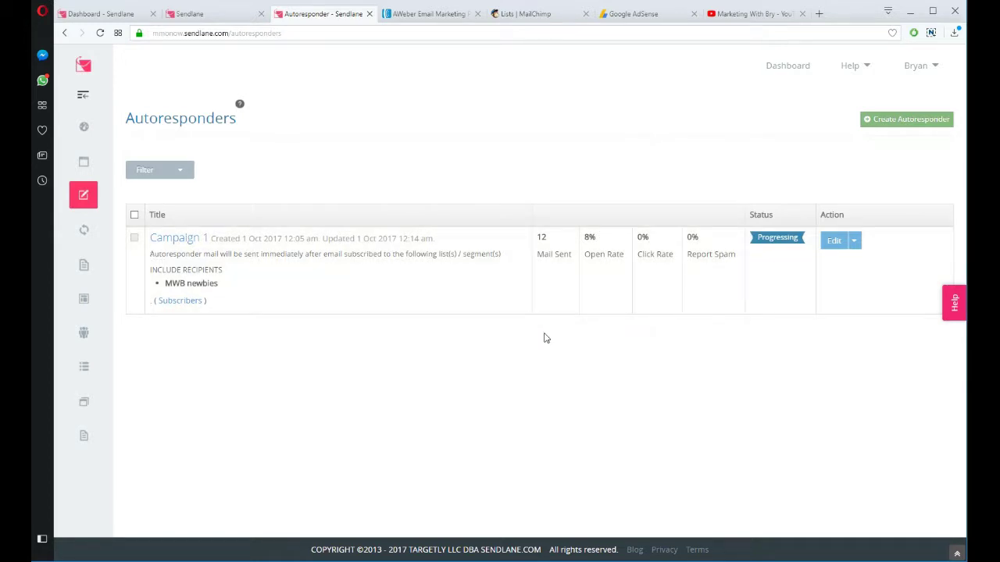
{"action": "mouse_move", "coordinate": [526, 329]}
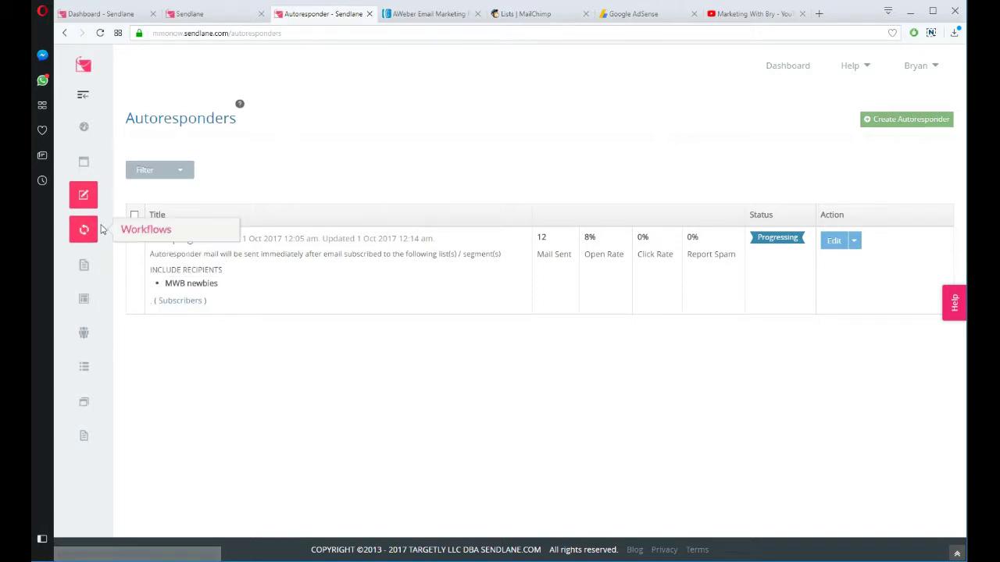
{"action": "mouse_move", "coordinate": [83, 264]}
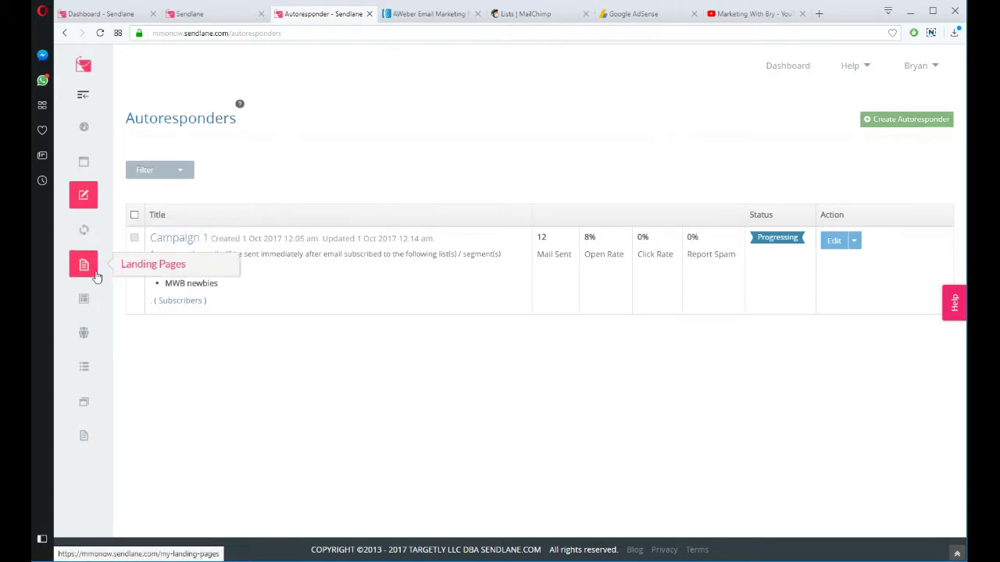
Start building a single landing page and preview Flat Popup Opt-in Page 1 at tablet size
{"action": "left_click", "coordinate": [83, 264]}
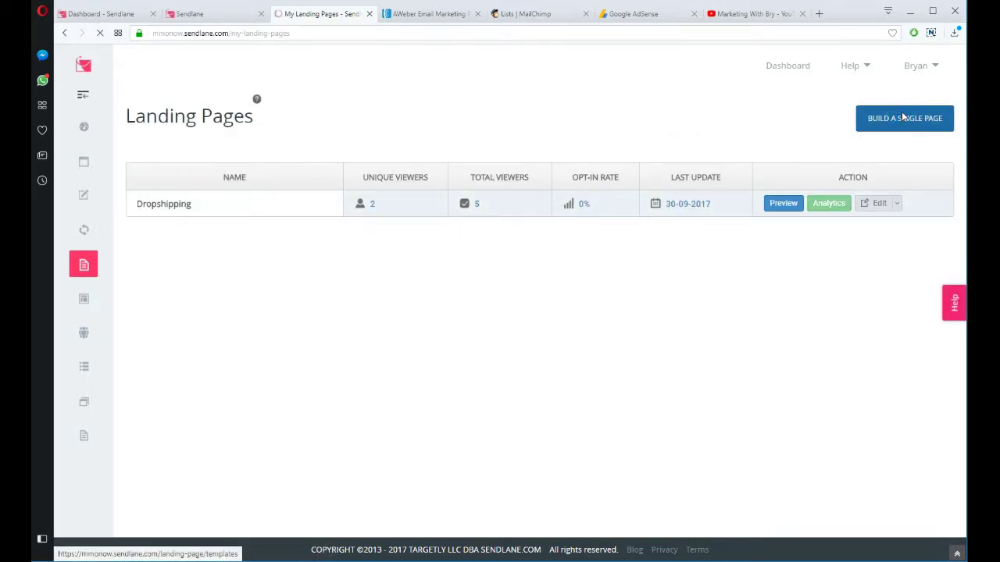
{"action": "left_click", "coordinate": [904, 118]}
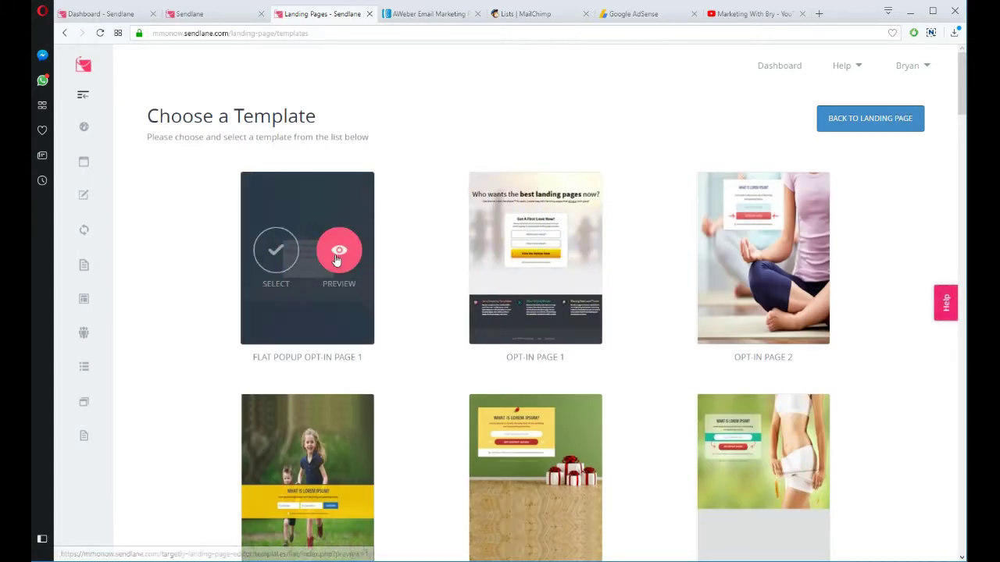
{"action": "left_click", "coordinate": [339, 250]}
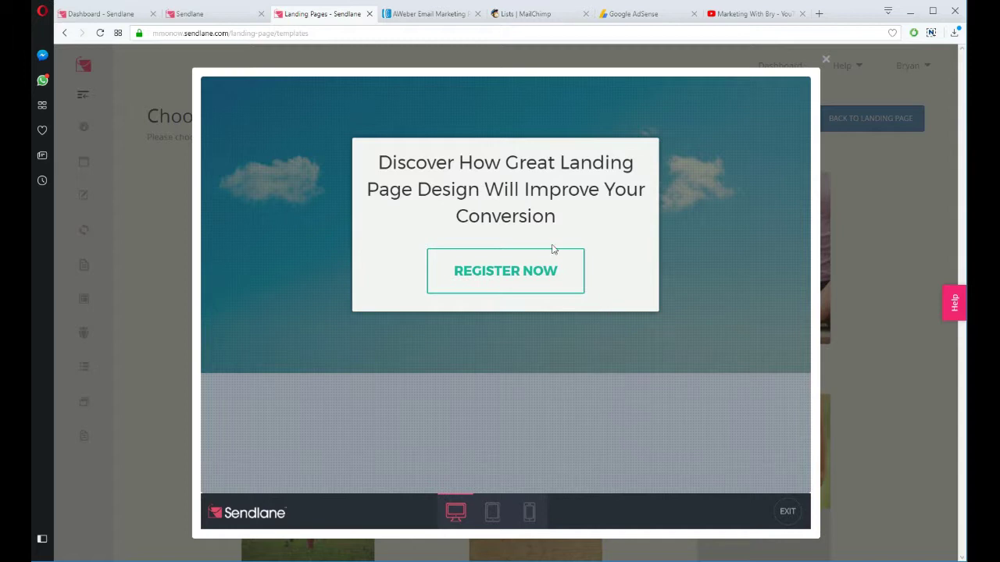
{"action": "left_click", "coordinate": [492, 512]}
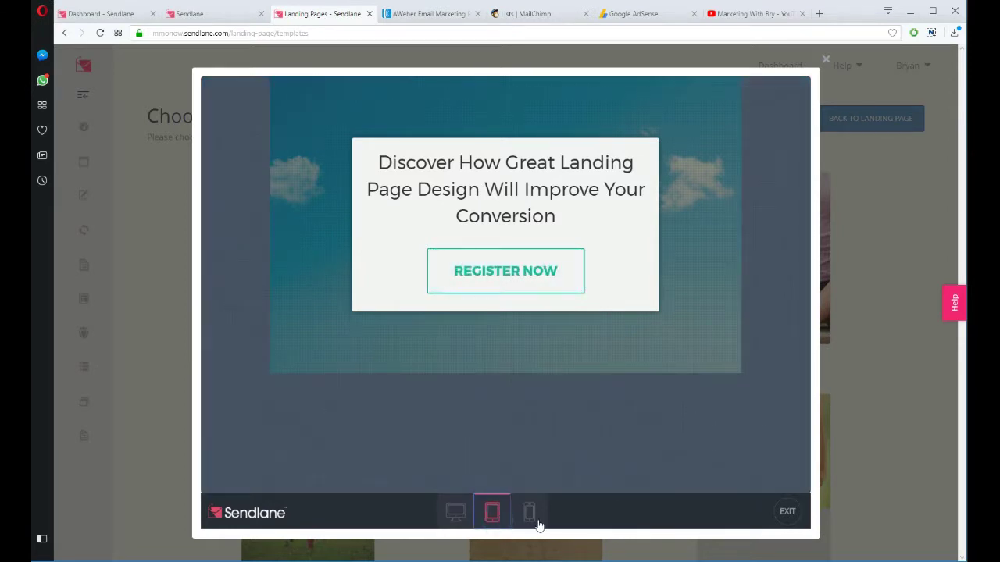
{"action": "left_click", "coordinate": [455, 511]}
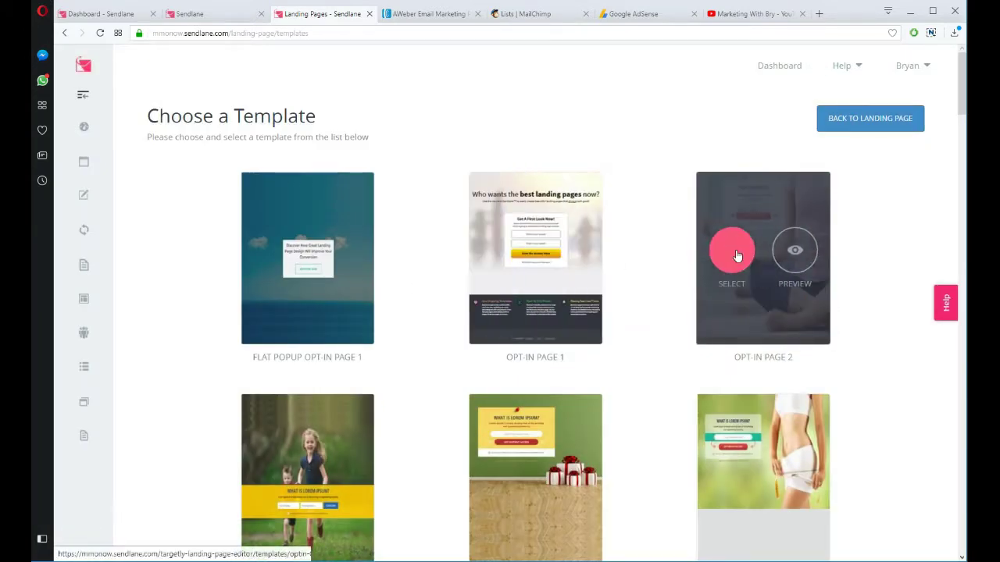
Preview the Opt-in Page 2, 3 and 5 templates in turn
{"action": "left_click", "coordinate": [731, 250]}
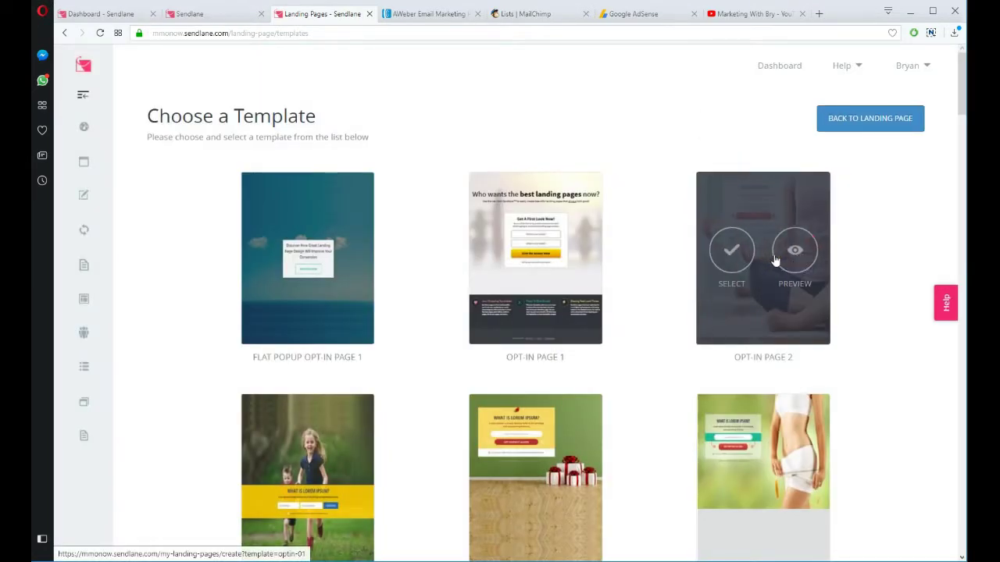
{"action": "left_click", "coordinate": [794, 250]}
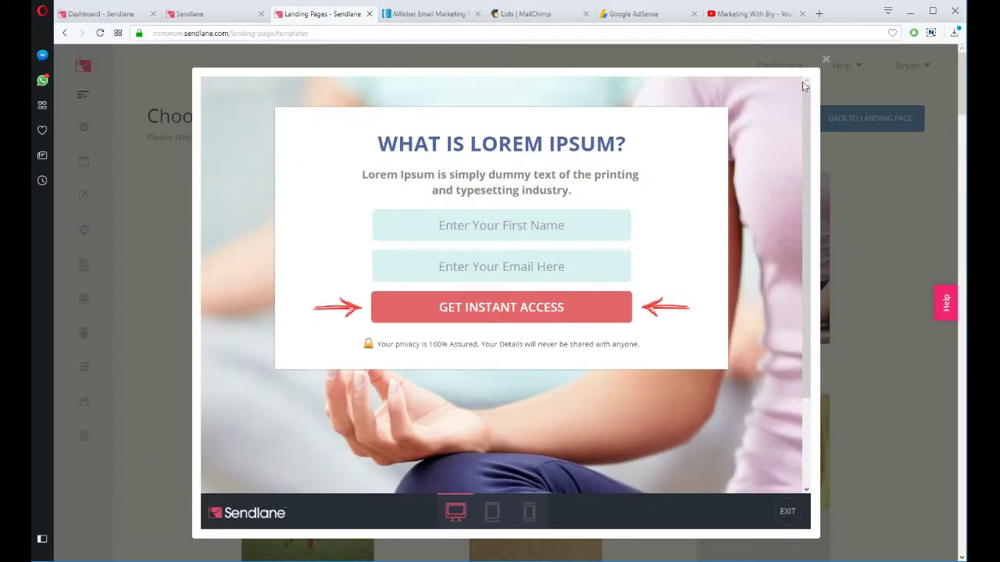
{"action": "left_click", "coordinate": [826, 58]}
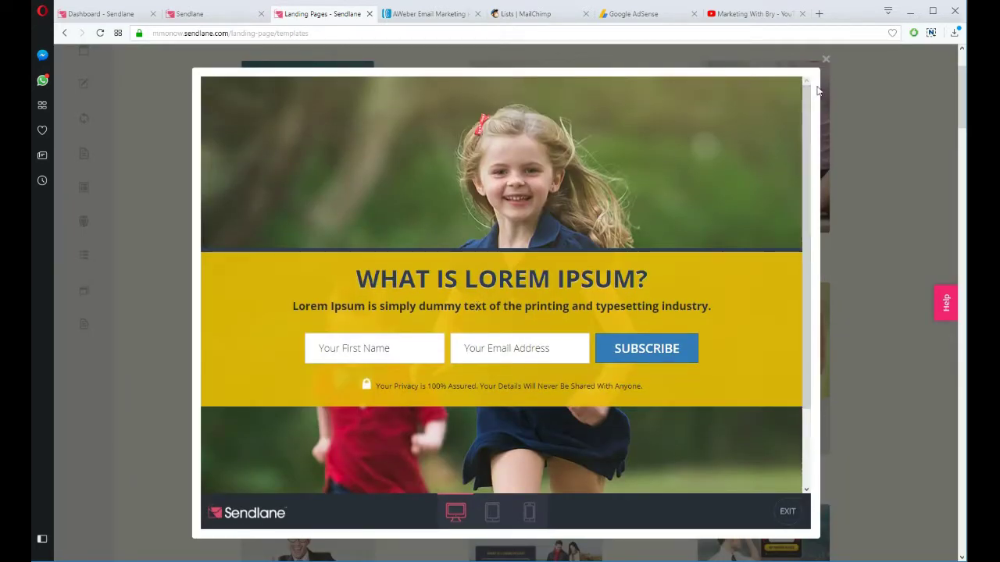
{"action": "left_click", "coordinate": [825, 58]}
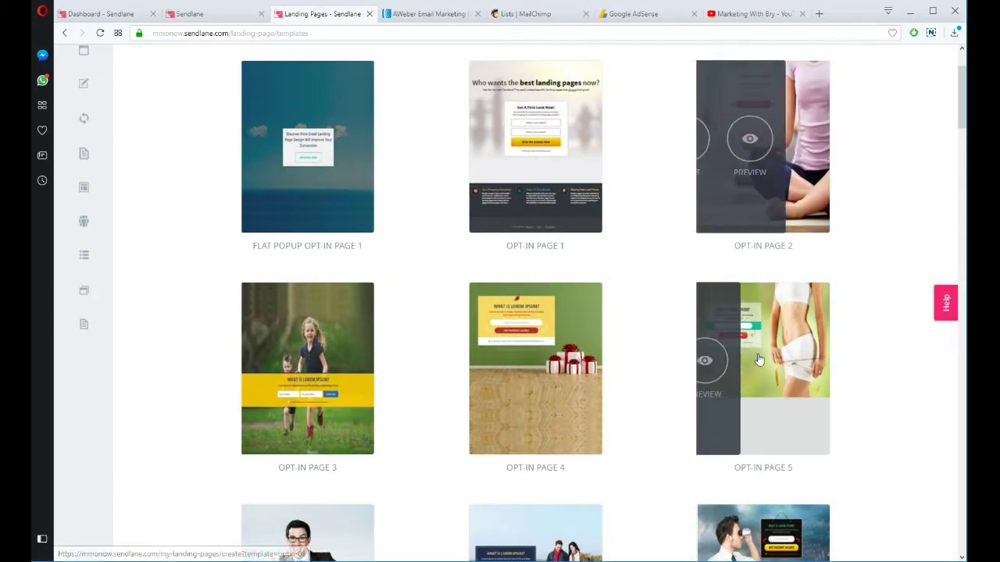
{"action": "left_click", "coordinate": [704, 361]}
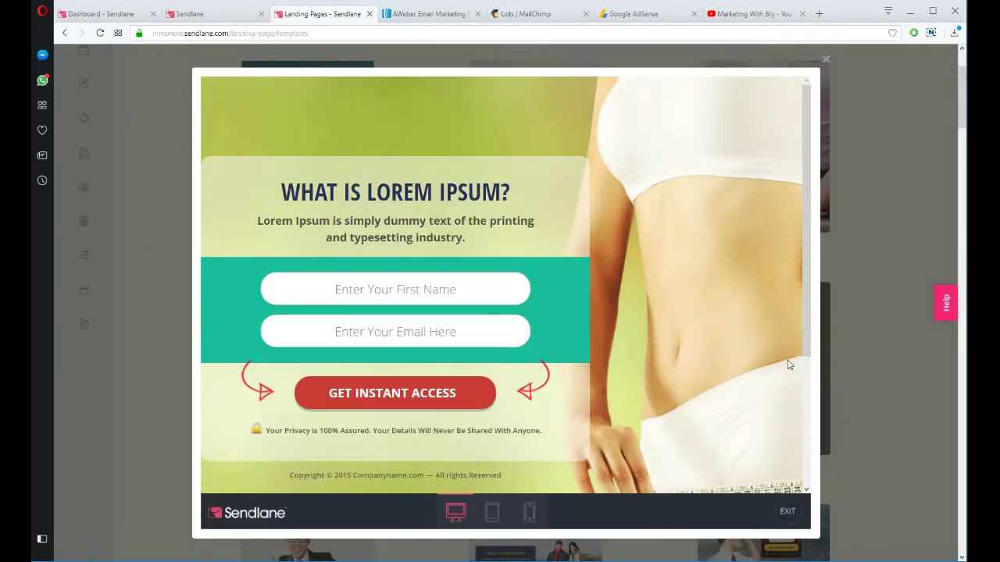
{"action": "mouse_move", "coordinate": [826, 58]}
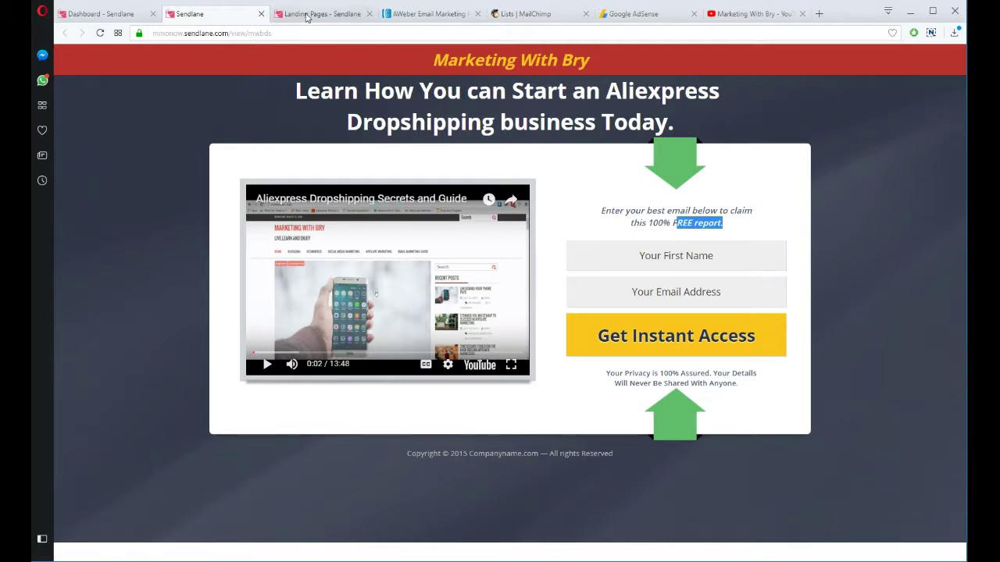
{"action": "mouse_move", "coordinate": [320, 14]}
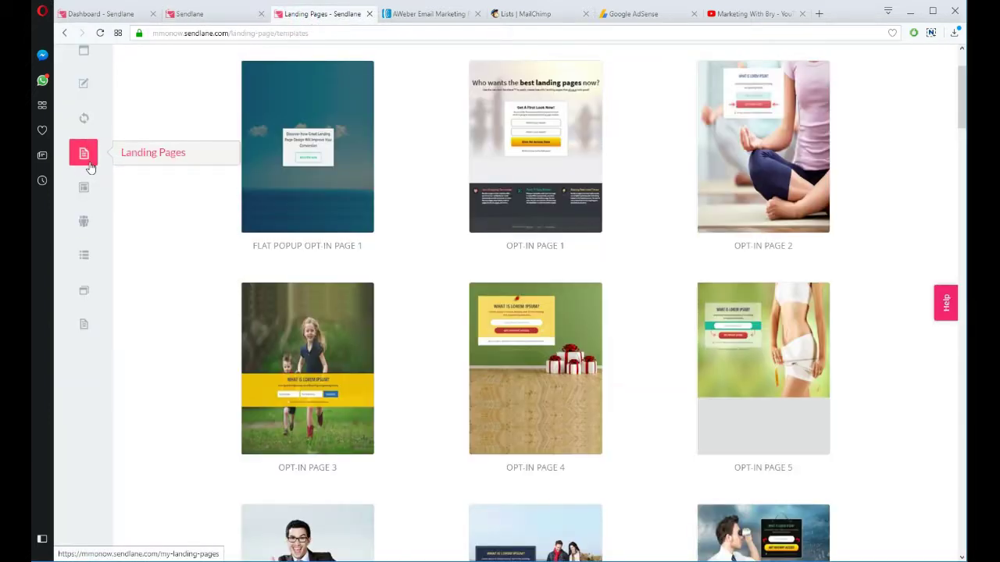
{"action": "mouse_move", "coordinate": [84, 83]}
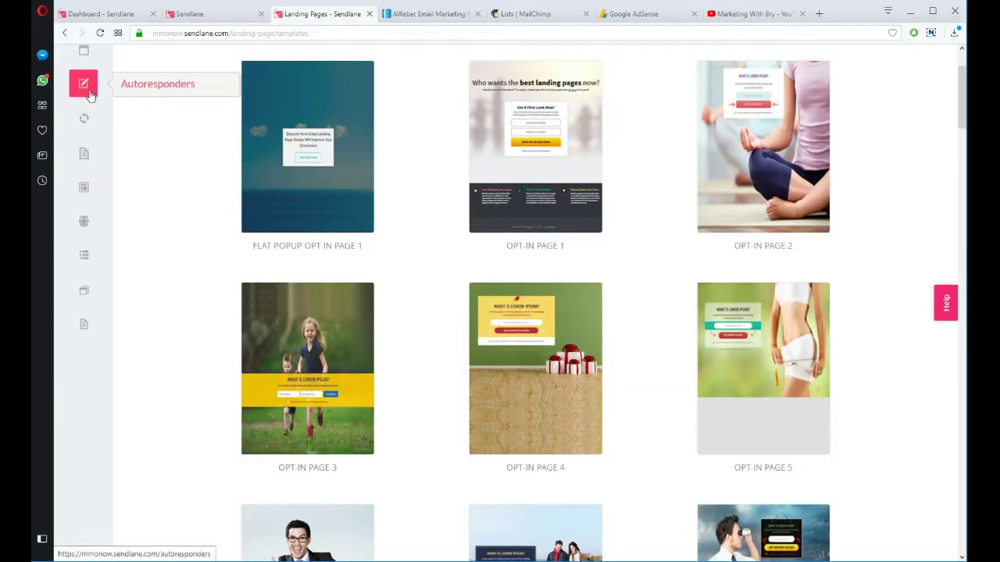
{"action": "mouse_move", "coordinate": [84, 153]}
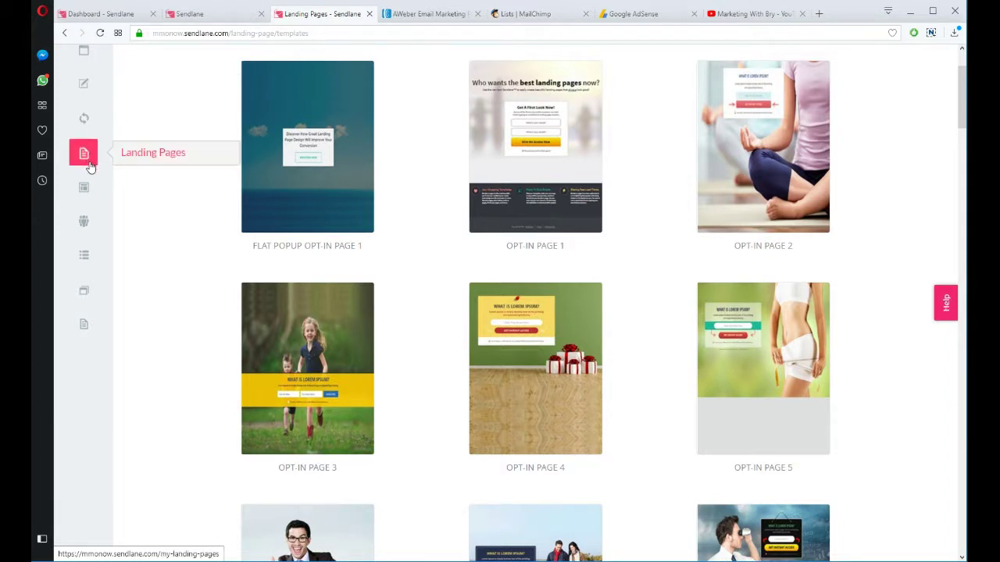
{"action": "mouse_move", "coordinate": [84, 187]}
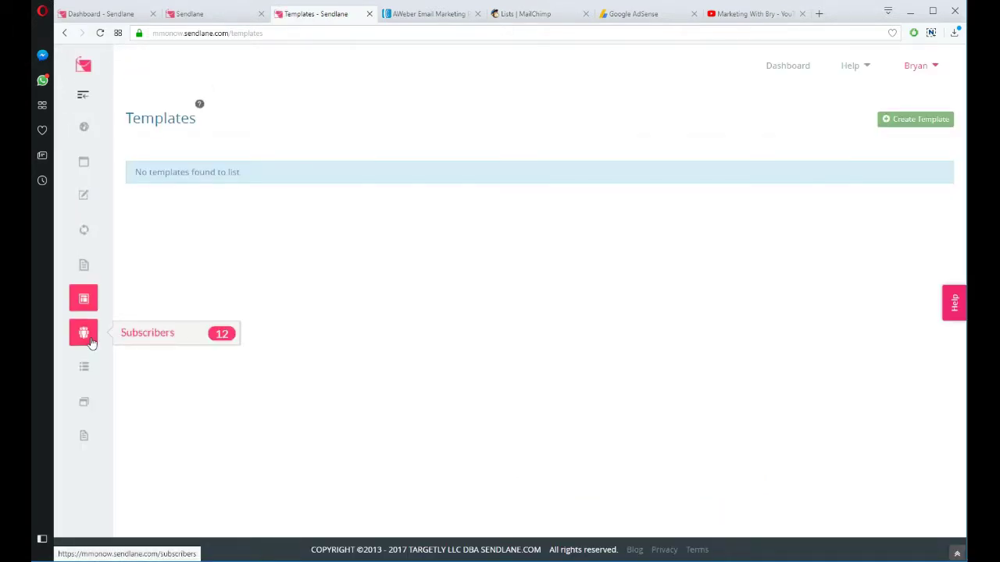
{"action": "mouse_move", "coordinate": [84, 400]}
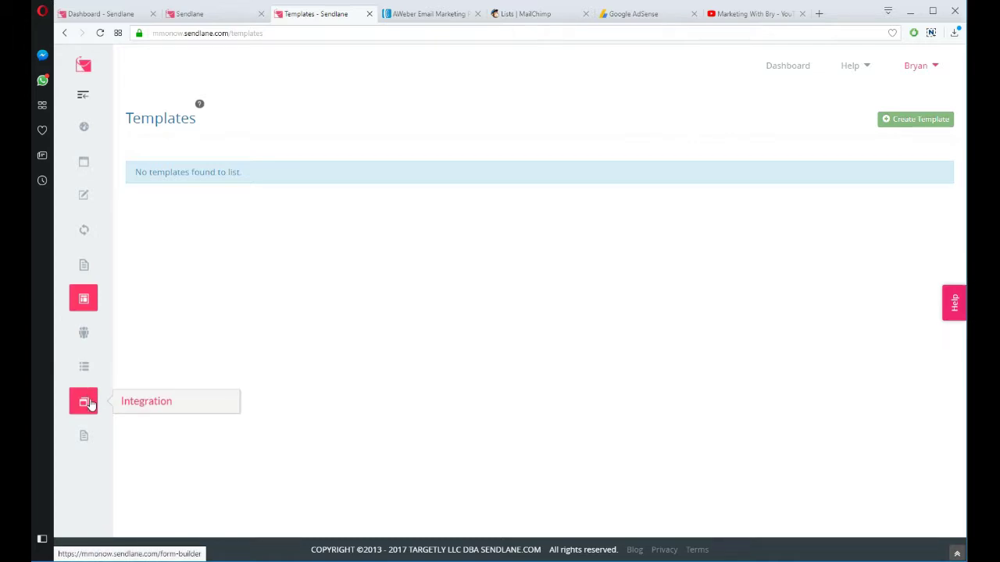
{"action": "mouse_move", "coordinate": [84, 435]}
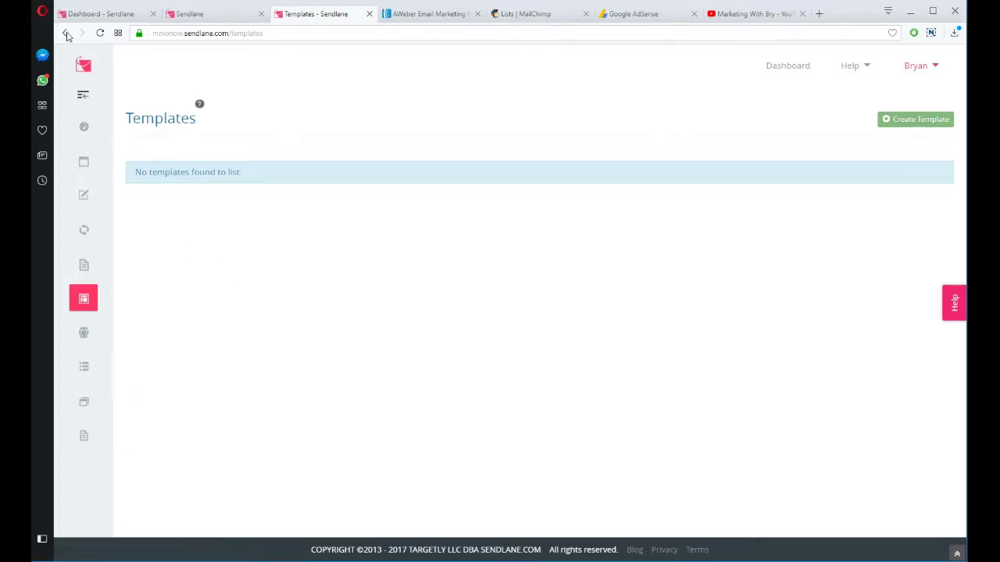
Go back from the empty My Templates section to the previous page
{"action": "left_click", "coordinate": [917, 65]}
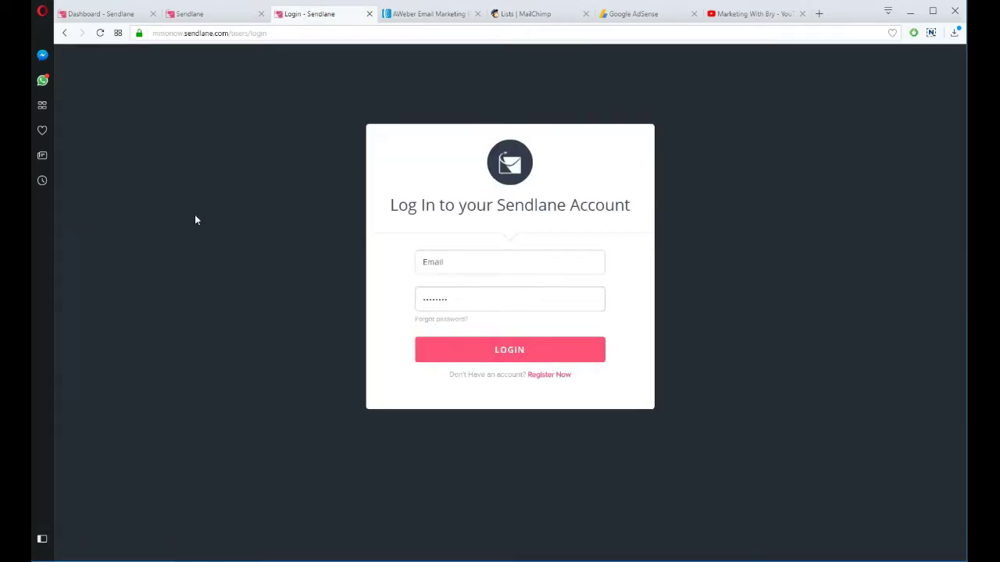
Show Sendlane's Up to 500 Contacts plan at $9 per month on the pricing page
{"action": "double_click", "coordinate": [167, 33]}
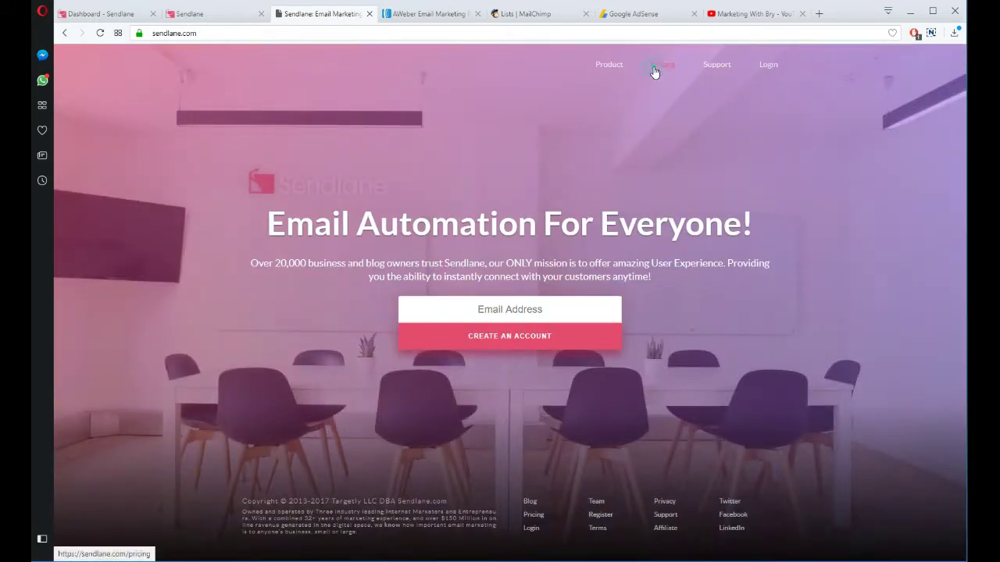
{"action": "left_click", "coordinate": [659, 64]}
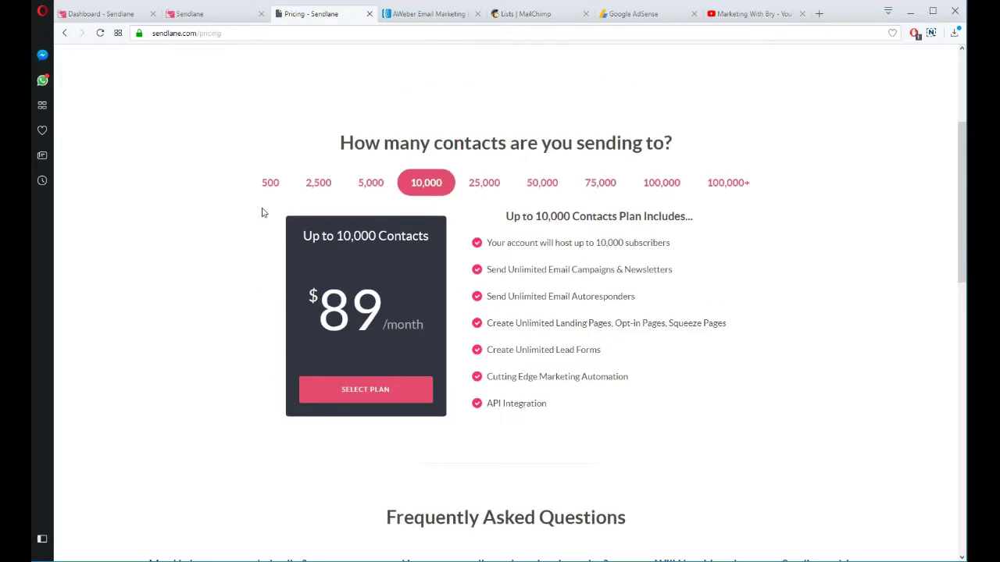
{"action": "left_click", "coordinate": [270, 182]}
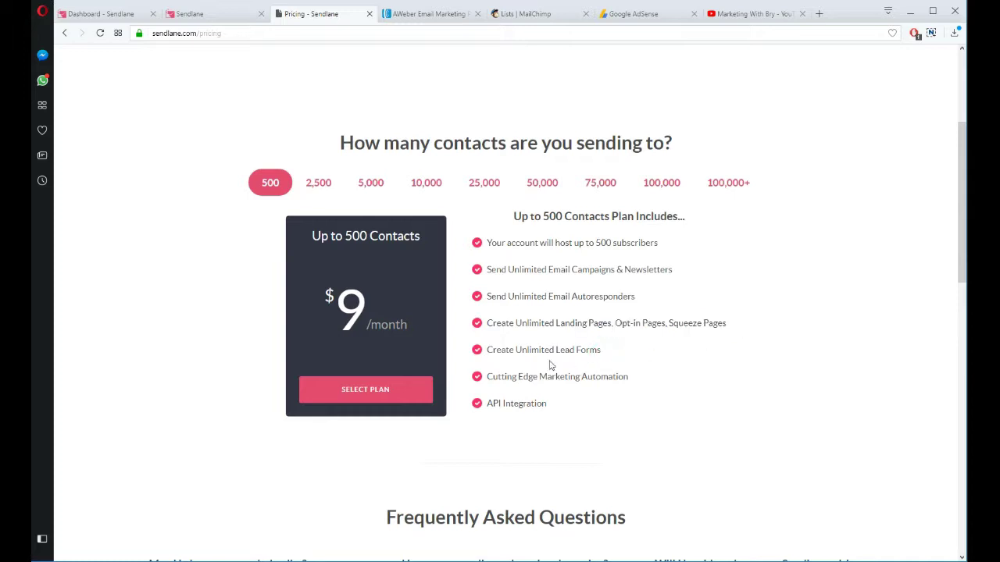
{"action": "mouse_move", "coordinate": [518, 164]}
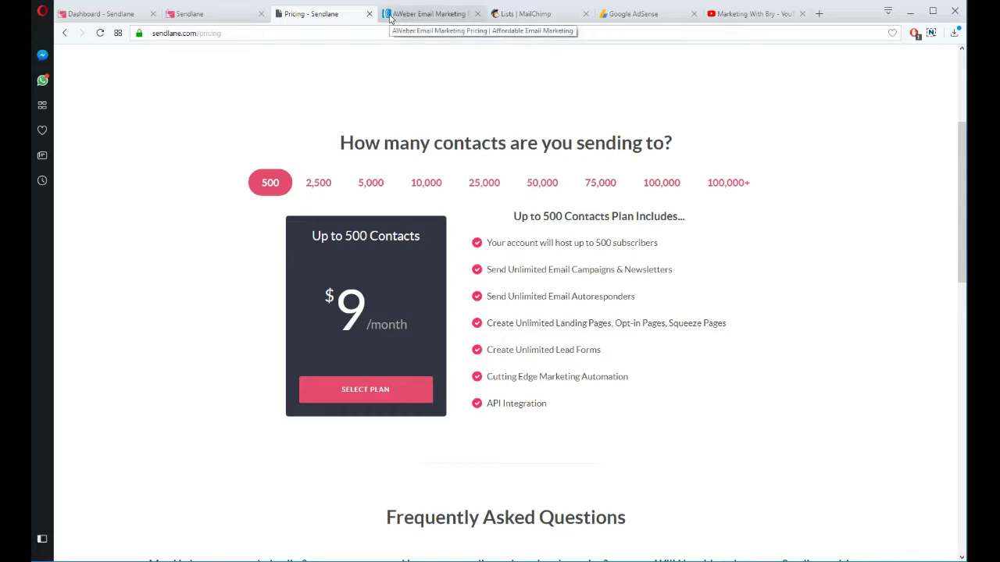
Switch to AWeber's pricing table and highlight the 0–500 subscriber range at $19/mo
{"action": "left_click", "coordinate": [428, 13]}
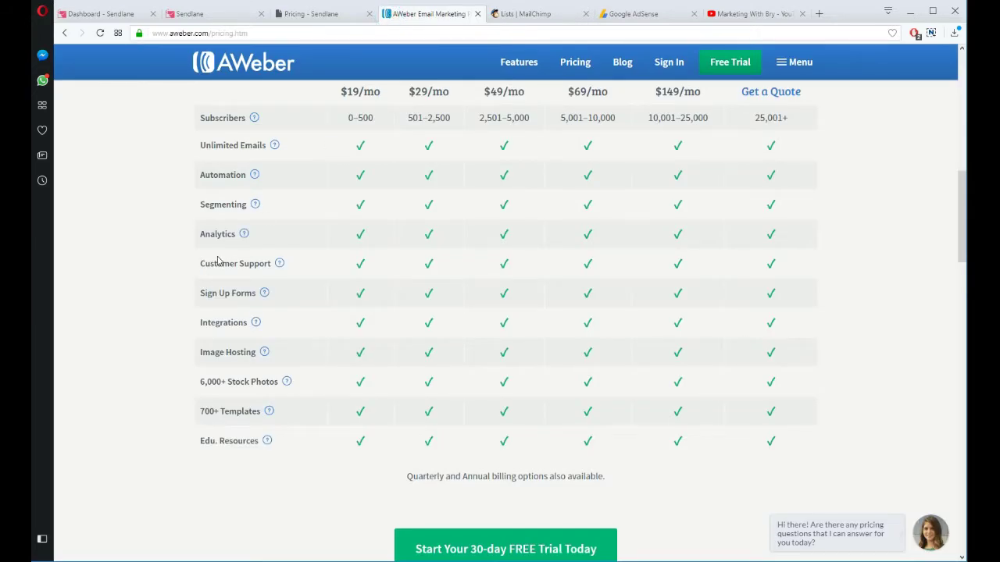
{"action": "mouse_move", "coordinate": [362, 234]}
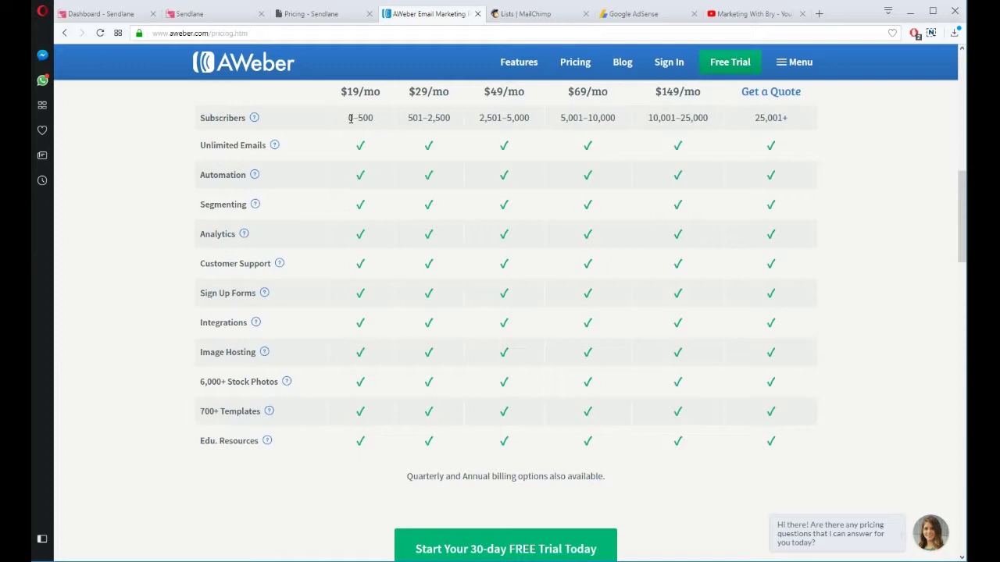
{"action": "double_click", "coordinate": [360, 117]}
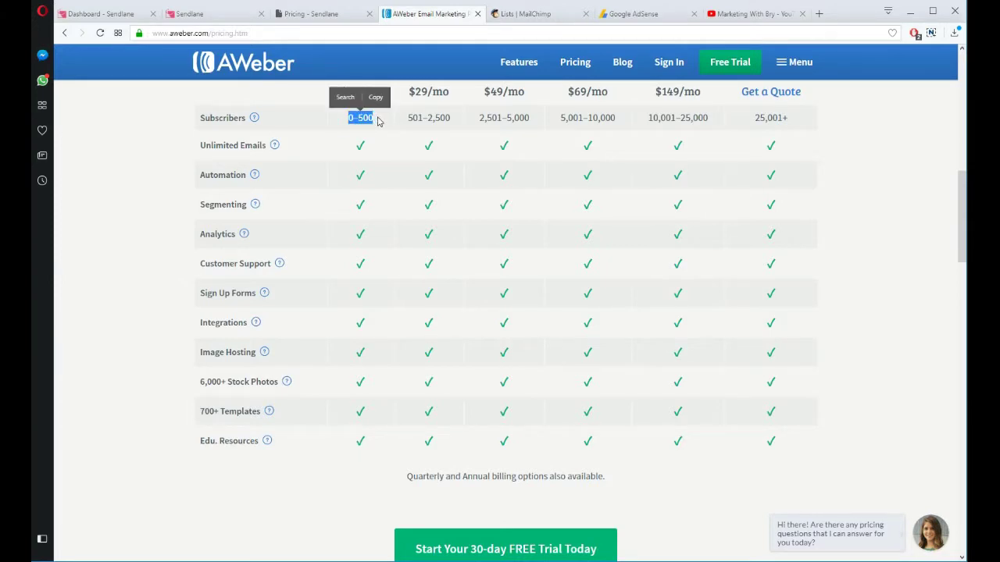
{"action": "mouse_move", "coordinate": [382, 117]}
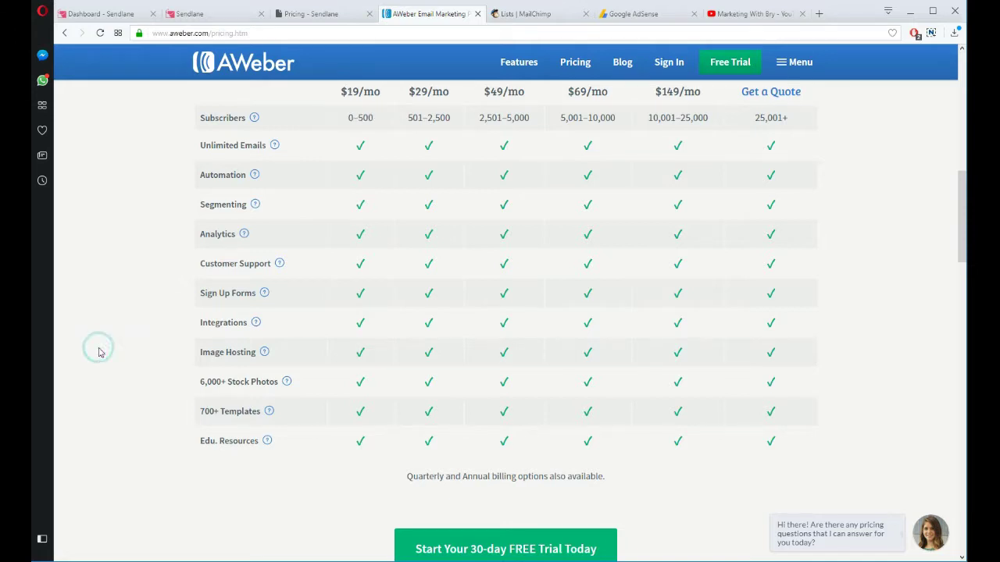
{"action": "mouse_move", "coordinate": [198, 121]}
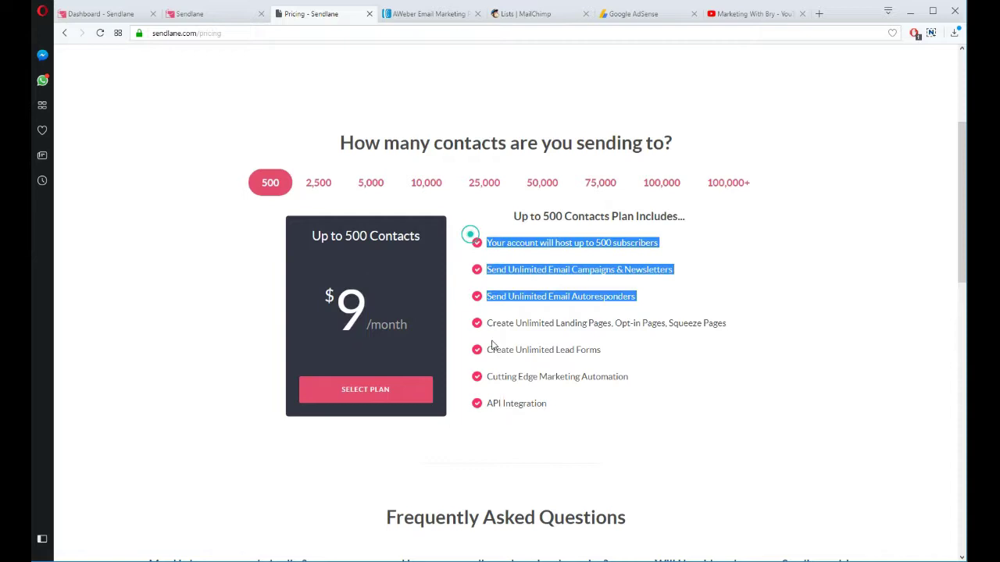
Scroll through Sendlane's plan features and show the 2,500-contact plan at $25/month
{"action": "scroll", "scroll_direction": "down", "scroll_amount": 3}
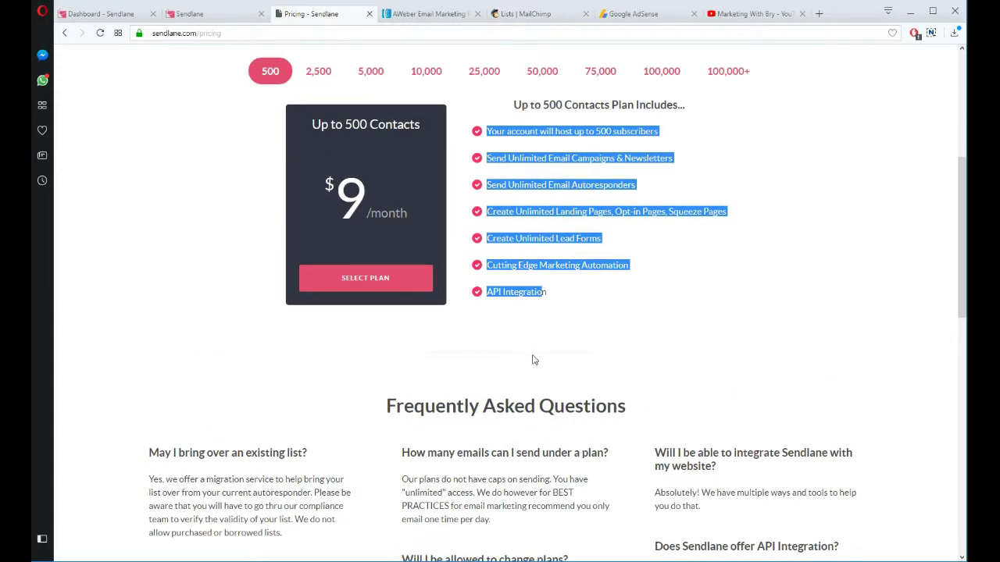
{"action": "scroll", "scroll_direction": "up", "scroll_amount": 3}
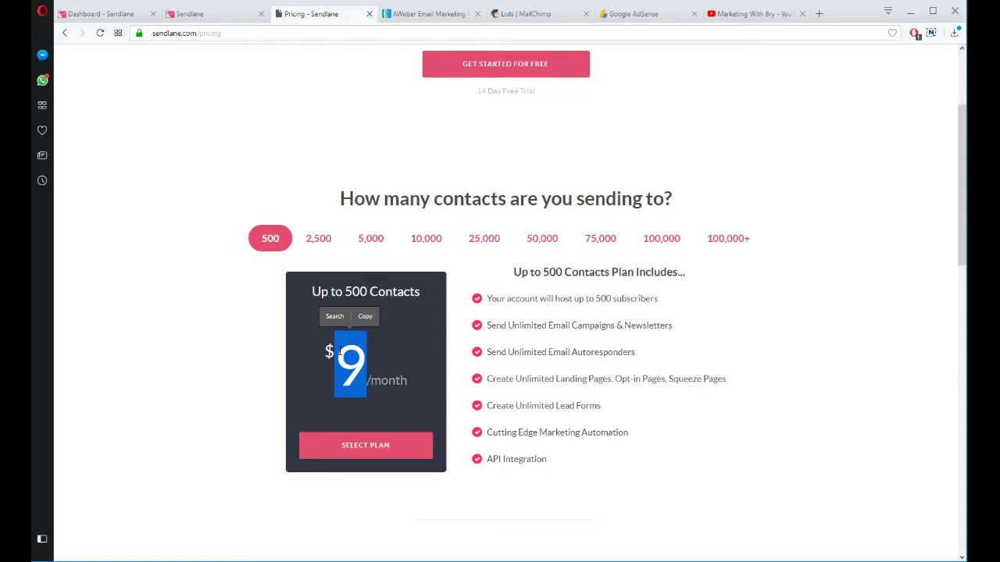
{"action": "mouse_move", "coordinate": [430, 14]}
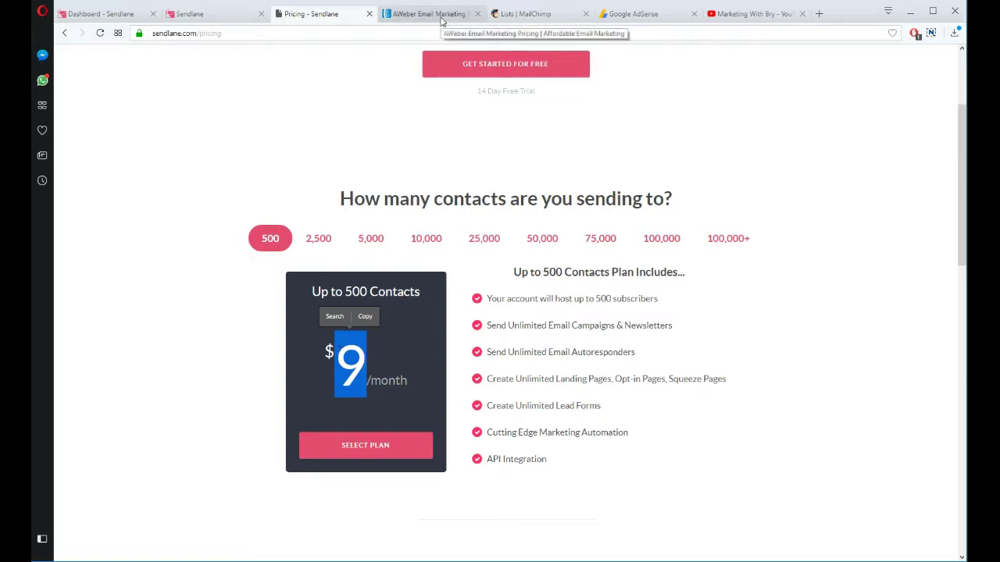
{"action": "left_click", "coordinate": [428, 14]}
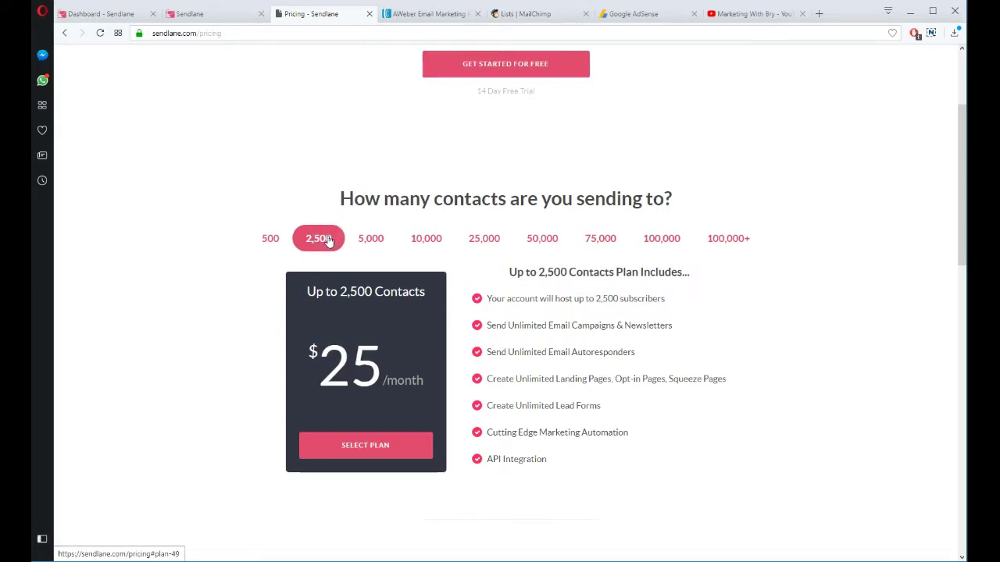
{"action": "mouse_move", "coordinate": [282, 243]}
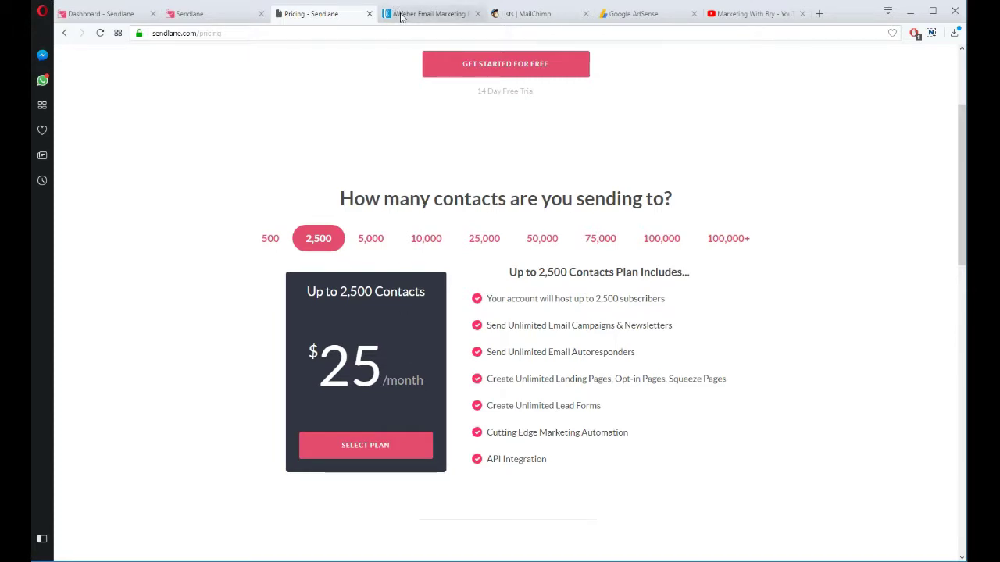
Highlight AWeber's $29/mo tier for 501–2,500 subscribers against Sendlane's 5,000-contact plan
{"action": "left_click", "coordinate": [429, 13]}
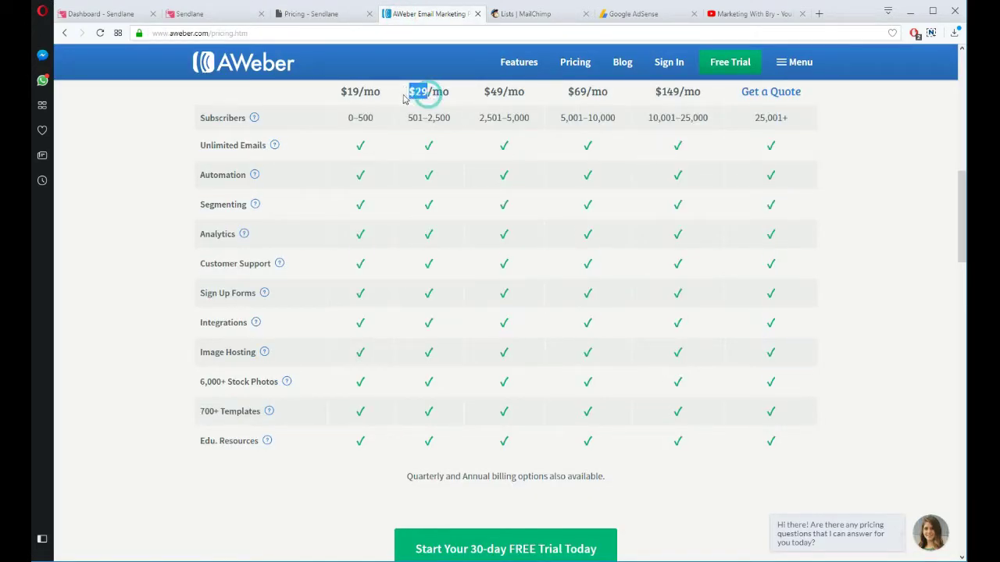
{"action": "double_click", "coordinate": [418, 91]}
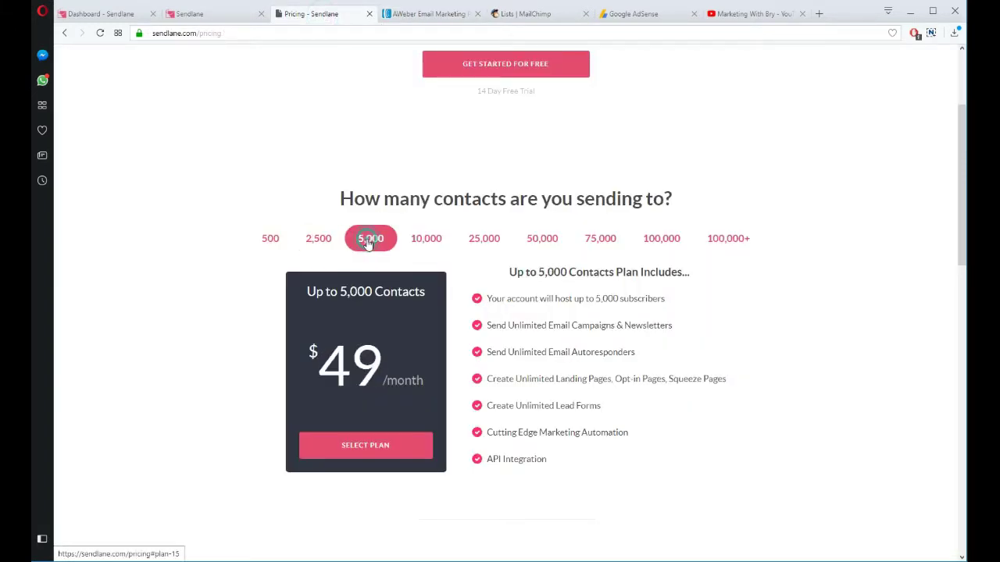
{"action": "left_click", "coordinate": [430, 13]}
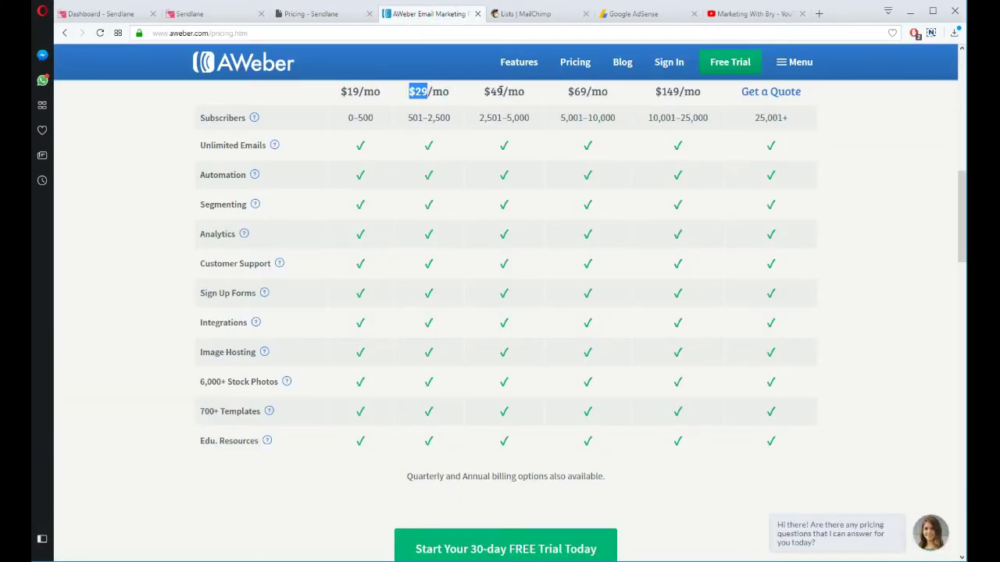
{"action": "left_click", "coordinate": [309, 13]}
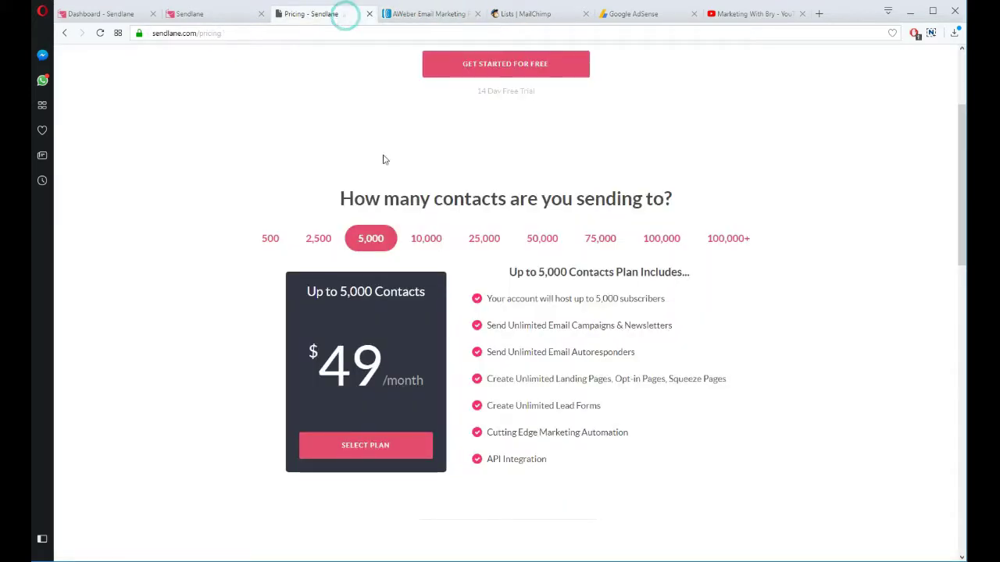
Highlight AWeber's $69/mo 5,001–10,000 tier, then show Sendlane's 10,000-contact plan
{"action": "left_click", "coordinate": [428, 14]}
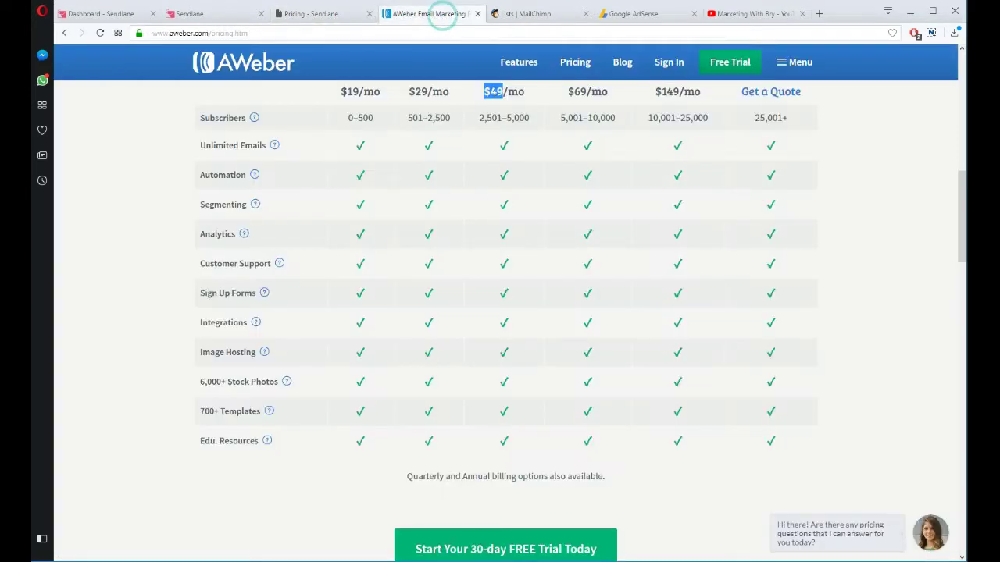
{"action": "left_click", "coordinate": [313, 13]}
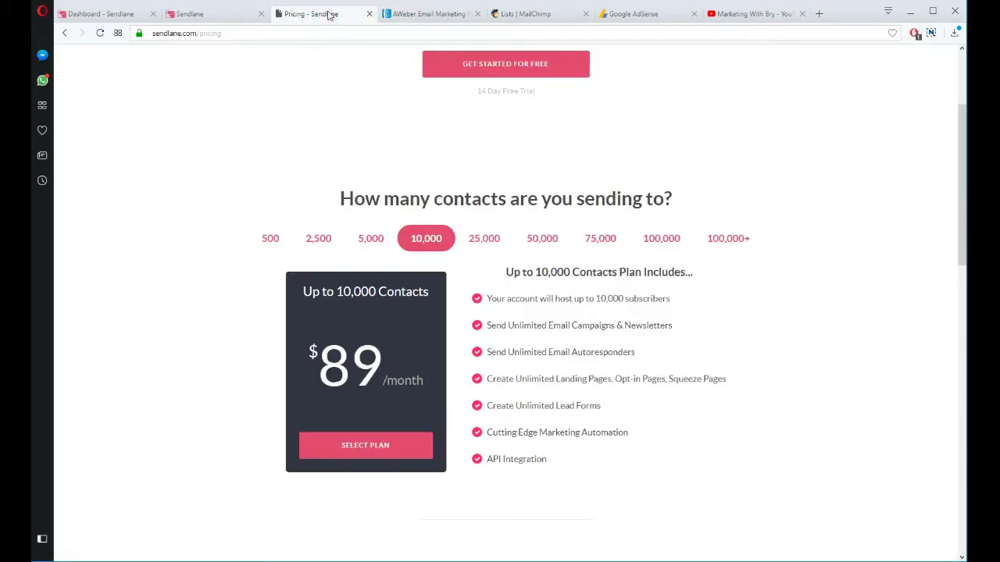
{"action": "left_click", "coordinate": [428, 13]}
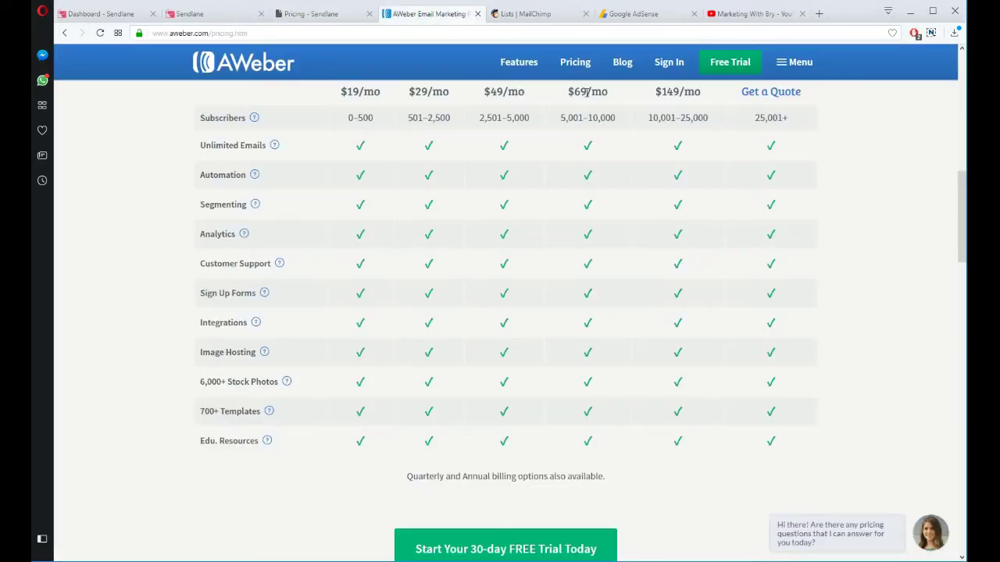
{"action": "double_click", "coordinate": [579, 91]}
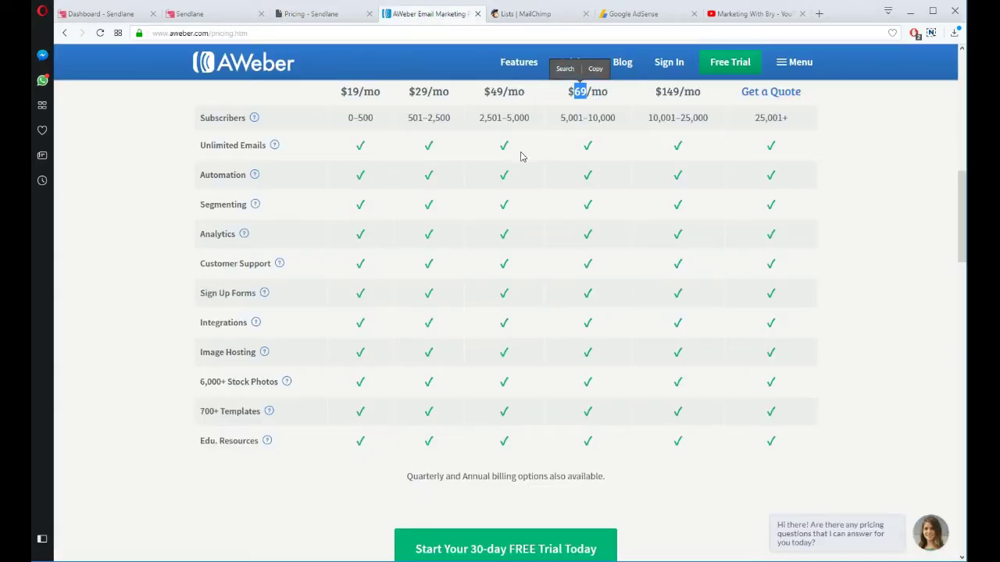
{"action": "left_click", "coordinate": [312, 13]}
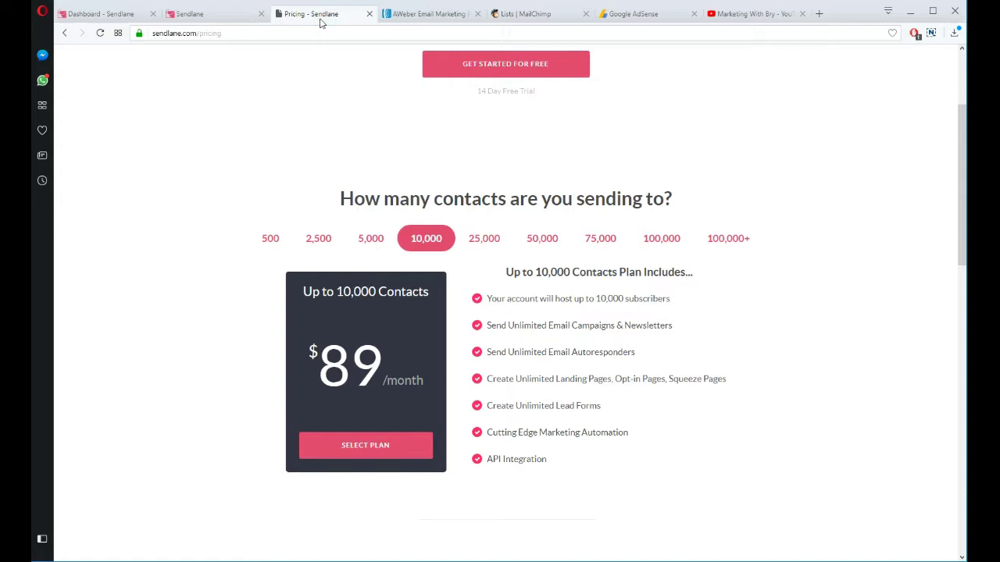
{"action": "mouse_move", "coordinate": [490, 295]}
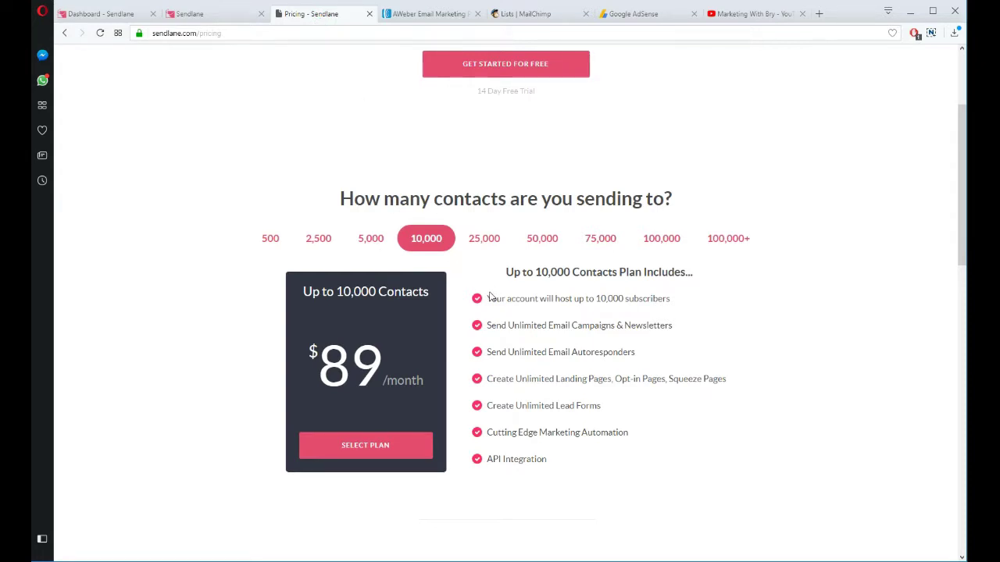
{"action": "mouse_move", "coordinate": [392, 242]}
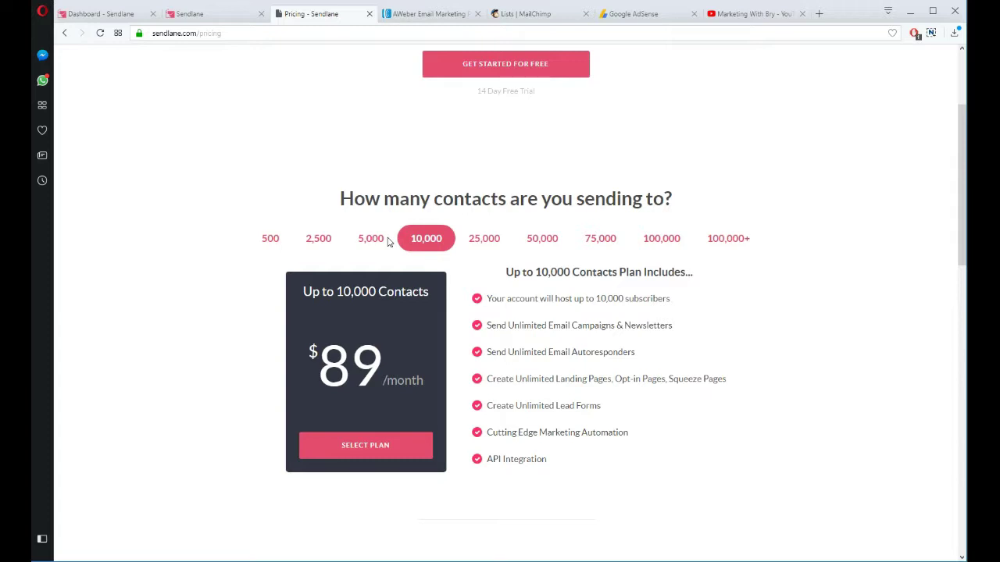
{"action": "mouse_move", "coordinate": [370, 238]}
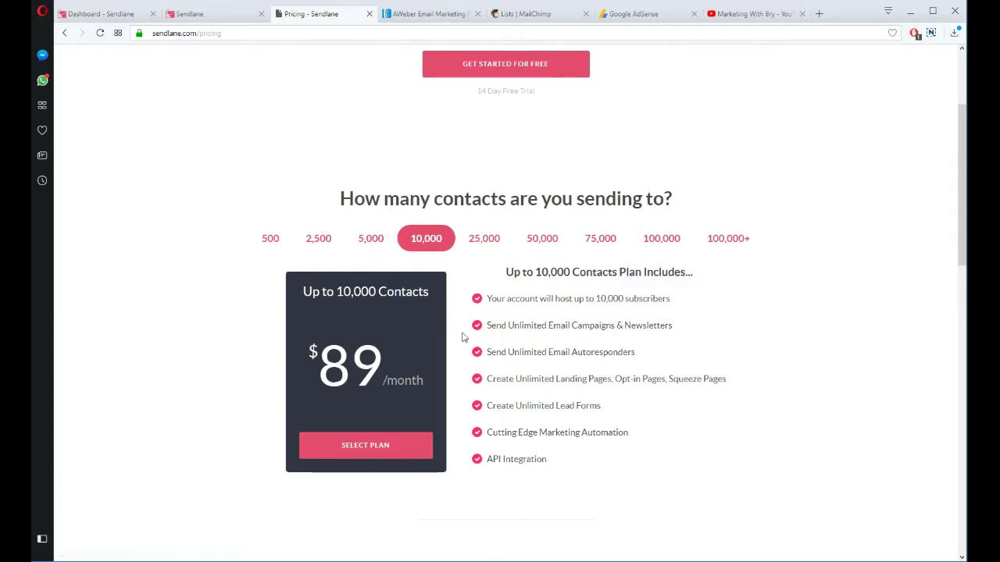
{"action": "mouse_move", "coordinate": [558, 382]}
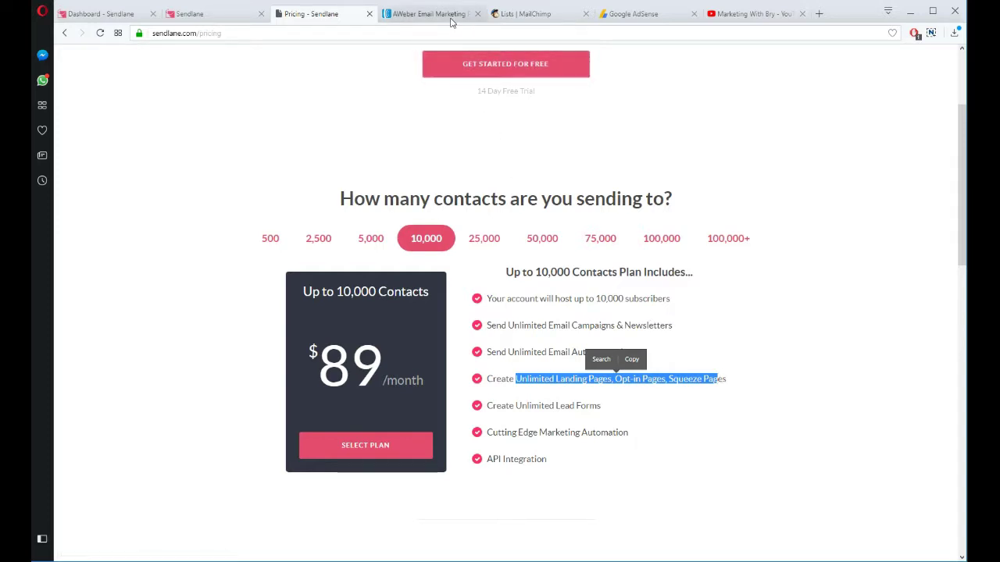
Switch to AWeber's pricing table to compare with Sendlane's $89 10,000-contact plan
{"action": "left_click", "coordinate": [425, 13]}
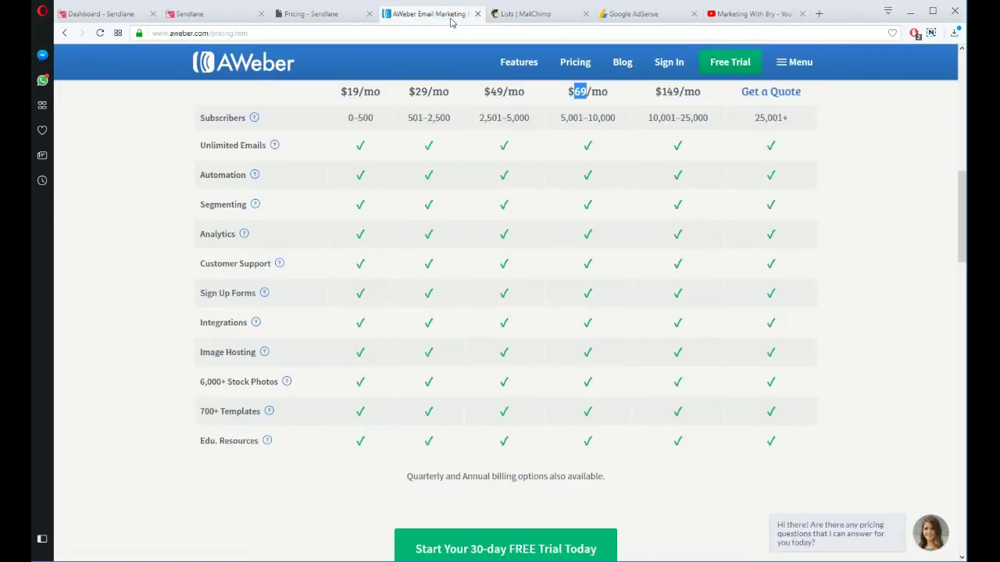
{"action": "scroll", "scroll_direction": "down", "scroll_amount": 3}
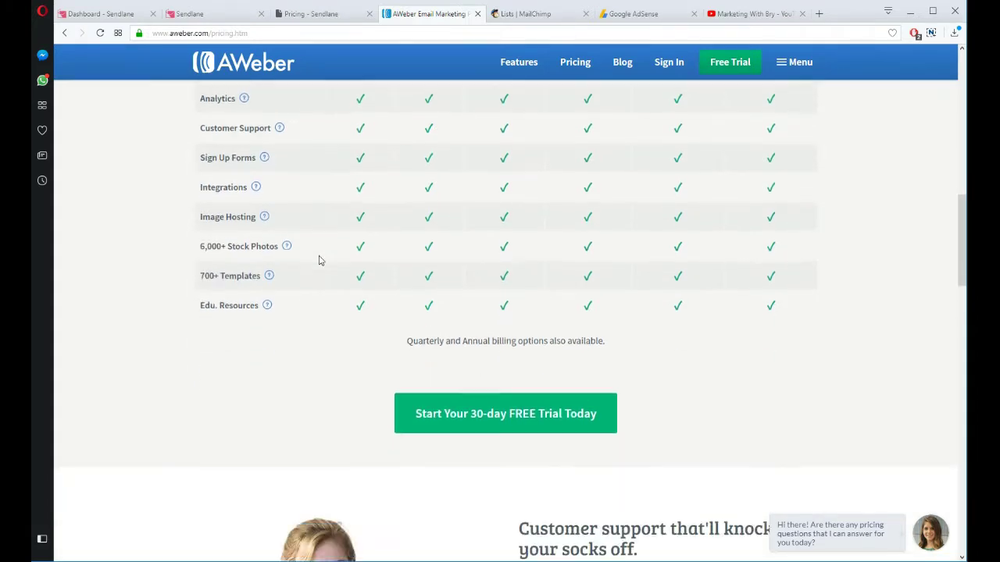
{"action": "scroll", "scroll_direction": "down", "scroll_amount": 3}
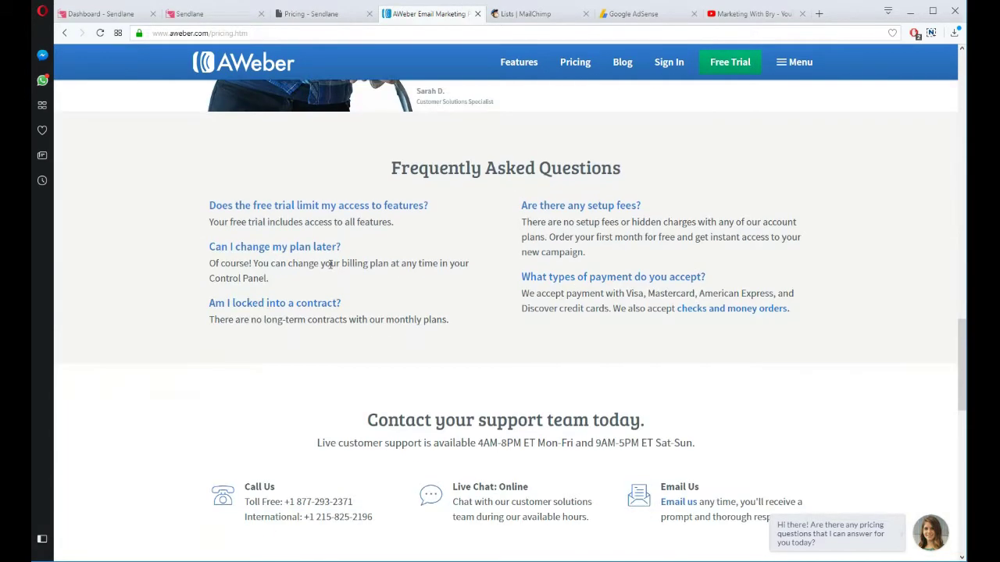
{"action": "scroll", "scroll_direction": "down", "scroll_amount": 3}
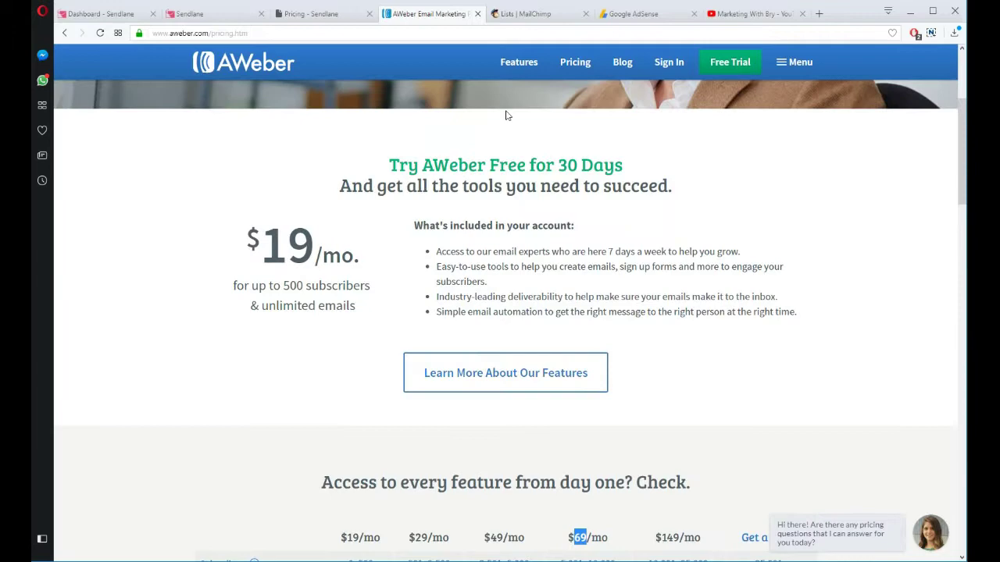
{"action": "left_click", "coordinate": [519, 62]}
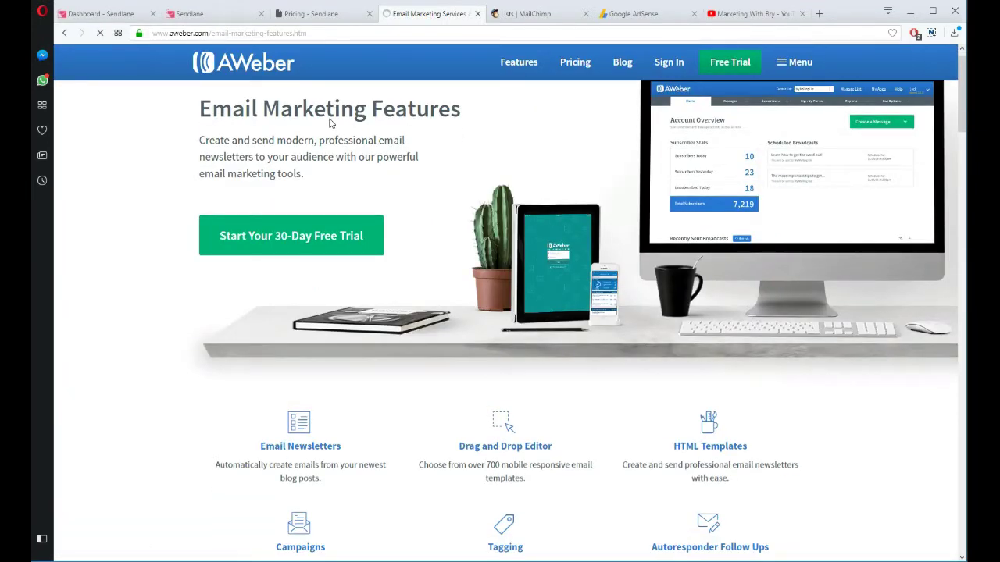
Scroll through AWeber's full features list, then return to Sendlane's pricing tab
{"action": "scroll", "scroll_direction": "down", "scroll_amount": 3}
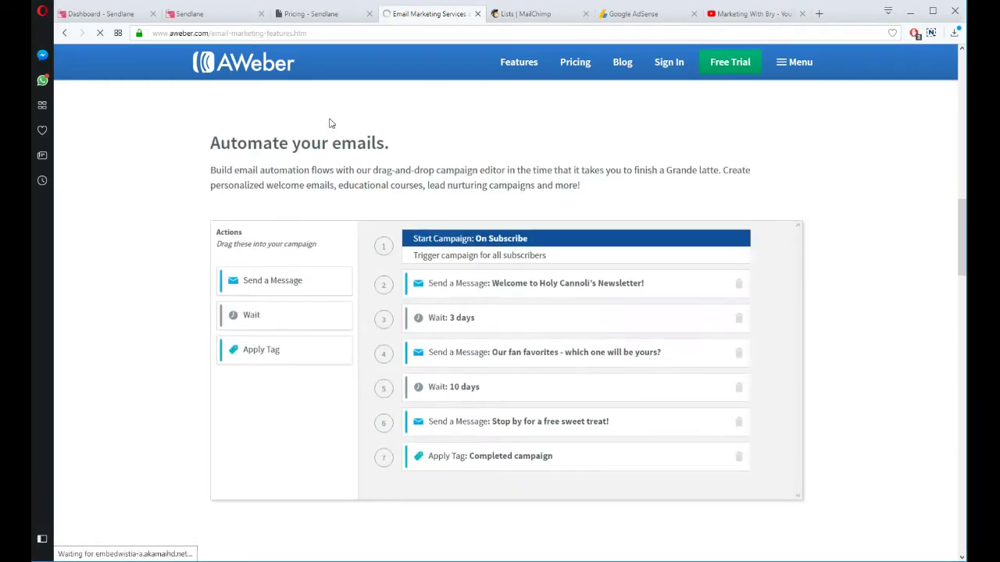
{"action": "scroll", "scroll_direction": "down", "scroll_amount": 3}
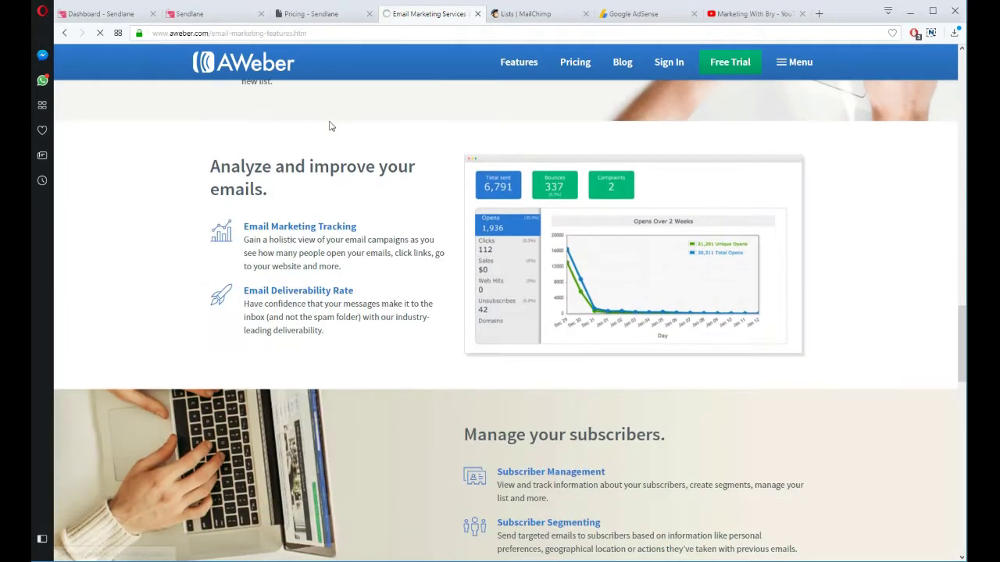
{"action": "scroll", "scroll_direction": "down", "scroll_amount": 3}
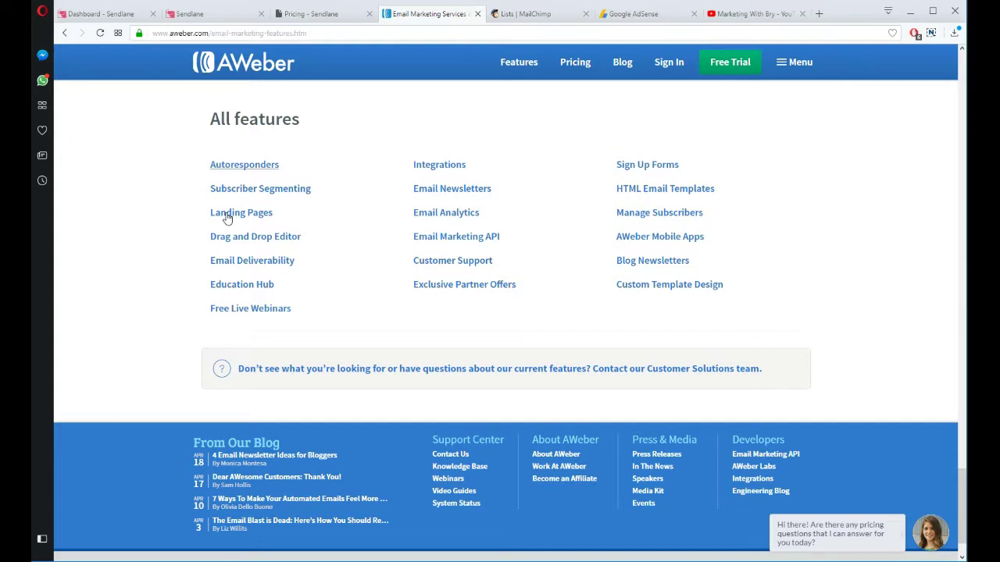
{"action": "mouse_move", "coordinate": [241, 212]}
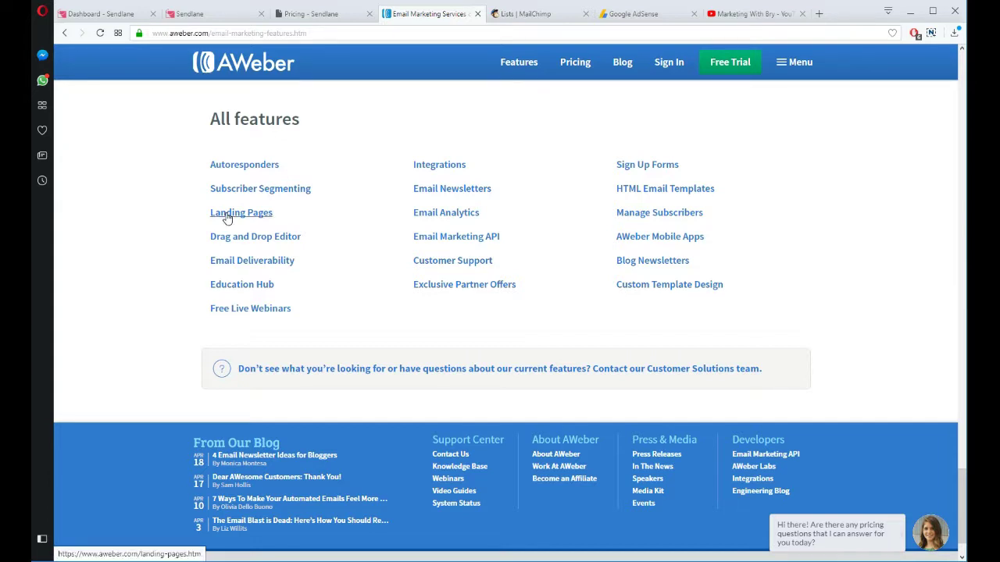
{"action": "mouse_move", "coordinate": [264, 145]}
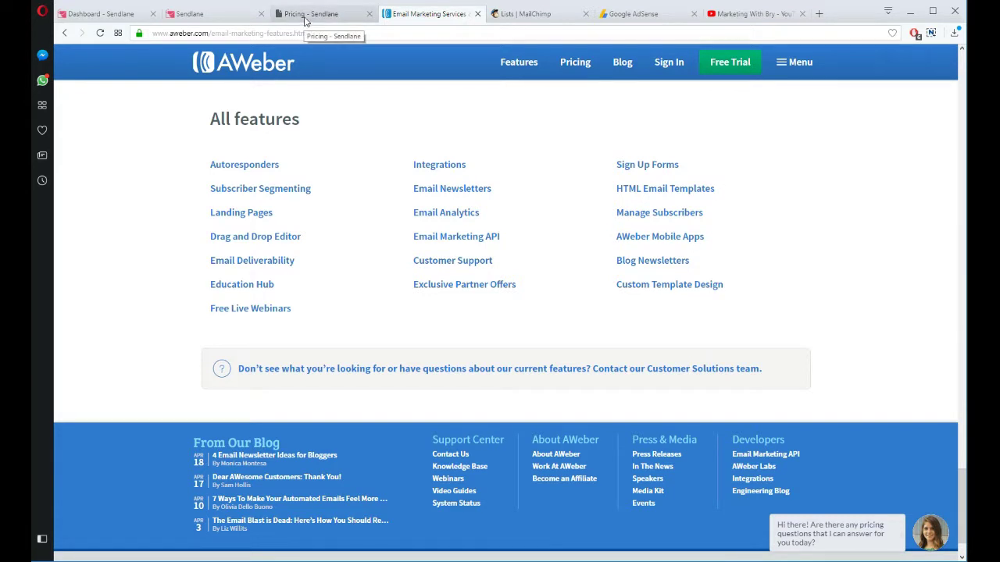
{"action": "left_click", "coordinate": [320, 13]}
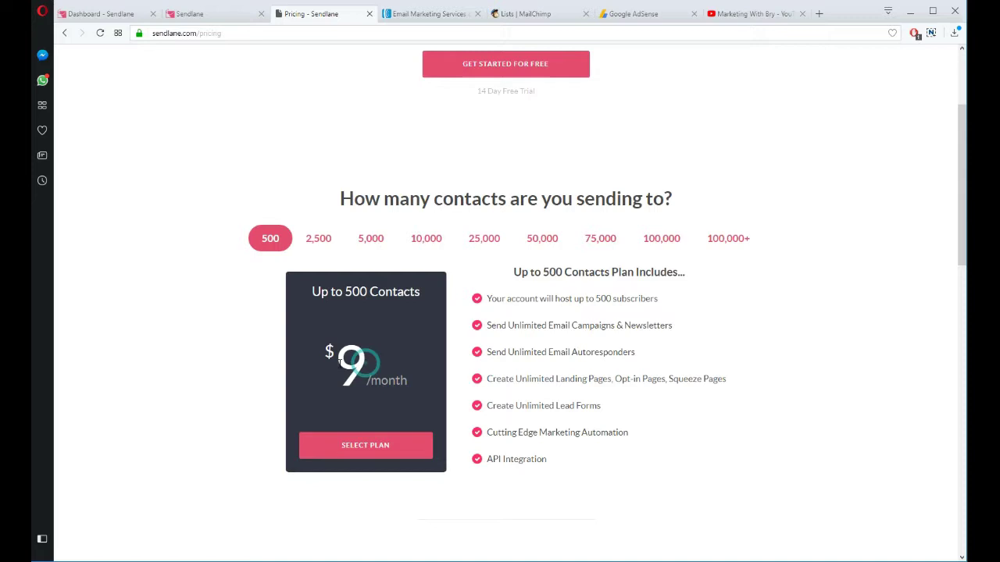
Highlight the $9/month up-to-500-contacts price and features like unlimited autoresponders
{"action": "double_click", "coordinate": [351, 362]}
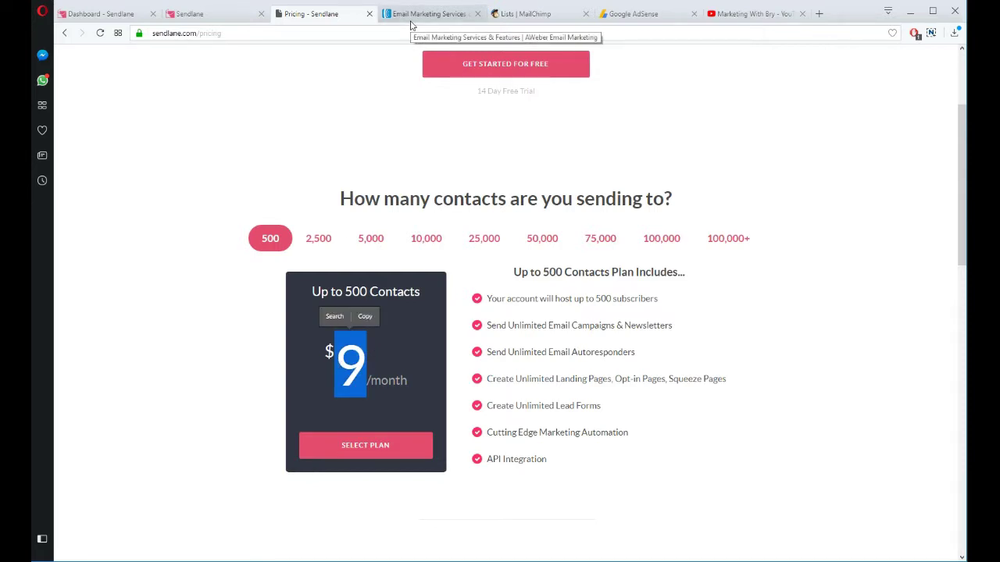
{"action": "mouse_move", "coordinate": [432, 299]}
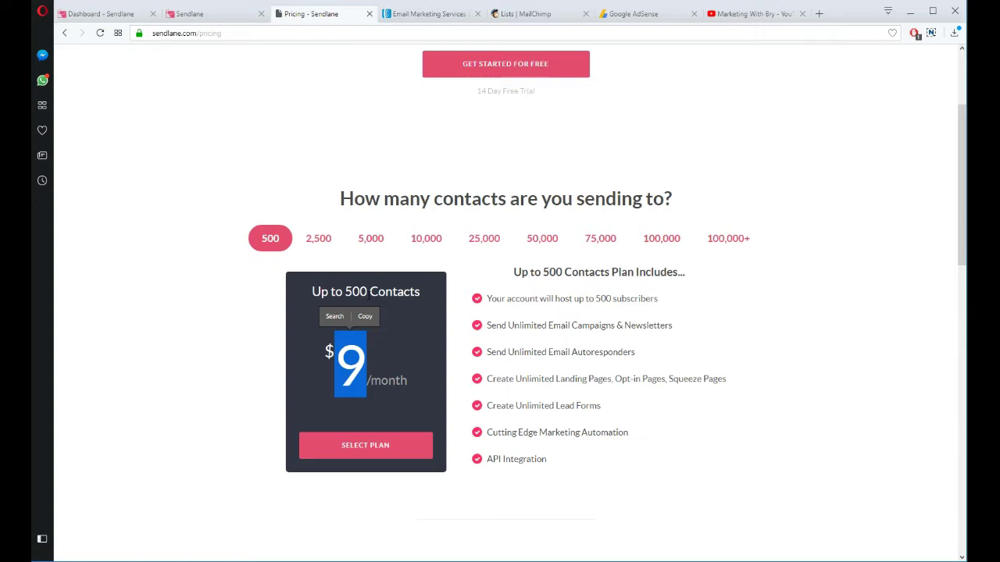
{"action": "left_click", "coordinate": [484, 321]}
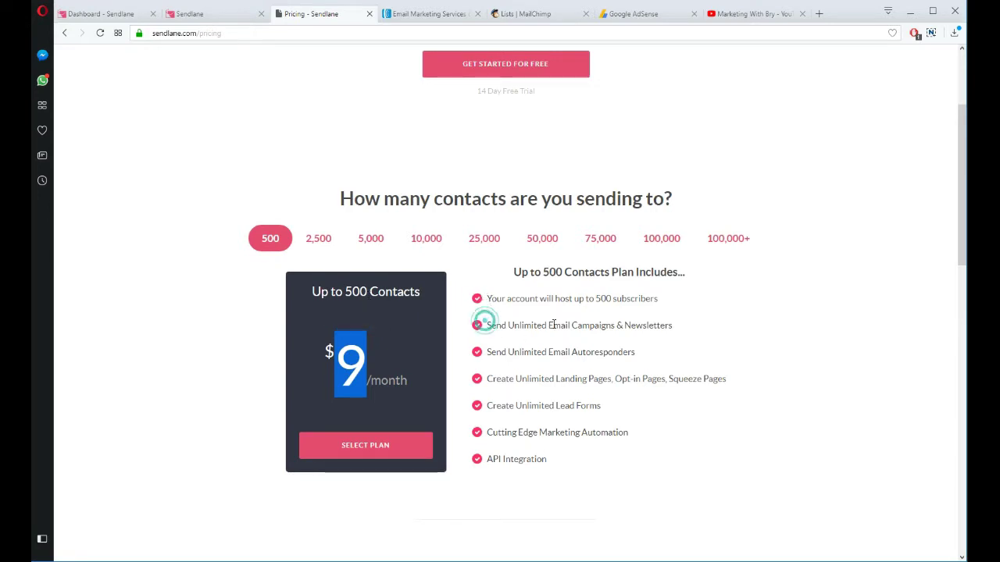
{"action": "double_click", "coordinate": [617, 352]}
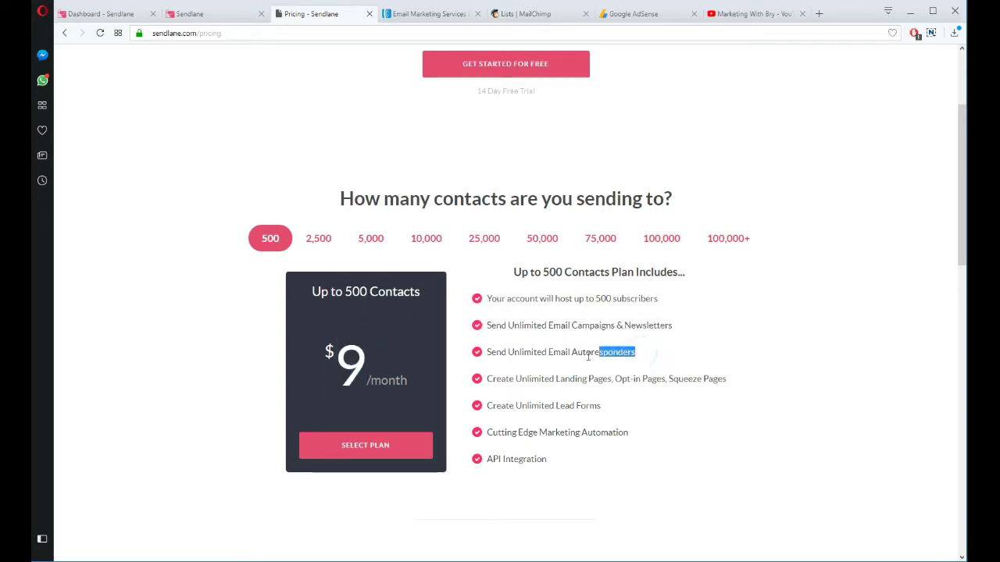
{"action": "double_click", "coordinate": [570, 378]}
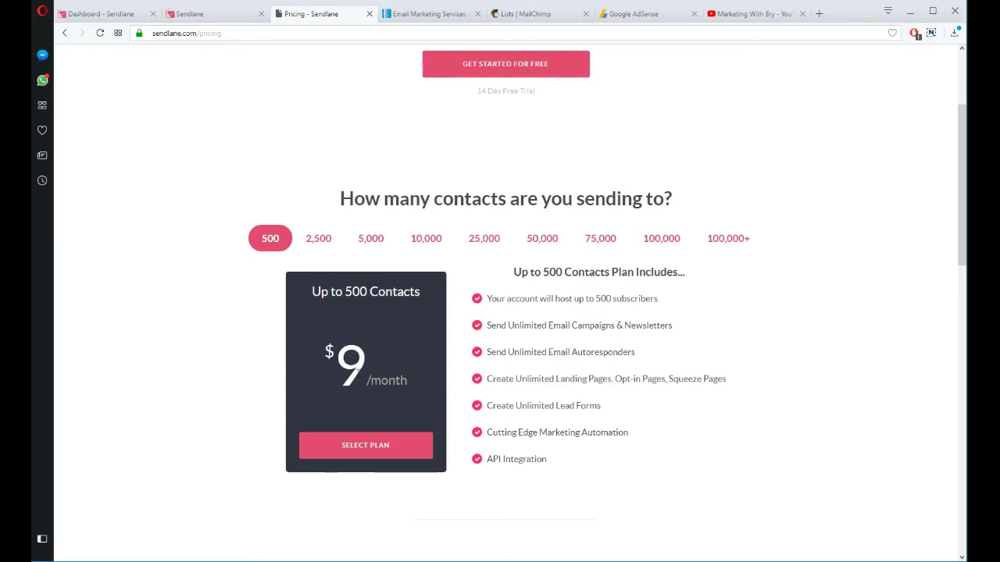
{"action": "scroll", "scroll_direction": "down", "scroll_amount": 3}
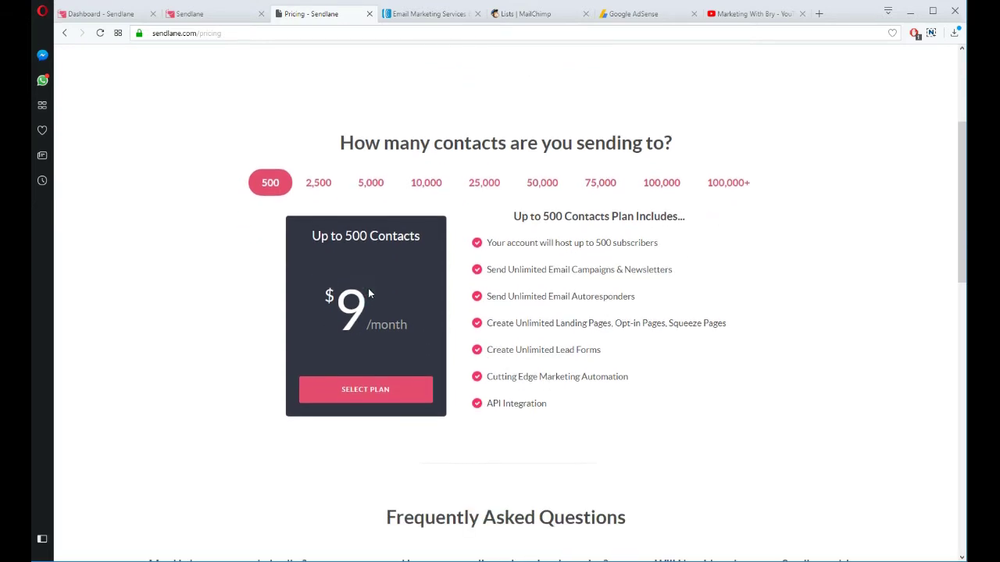
{"action": "scroll", "scroll_direction": "down", "scroll_amount": 3}
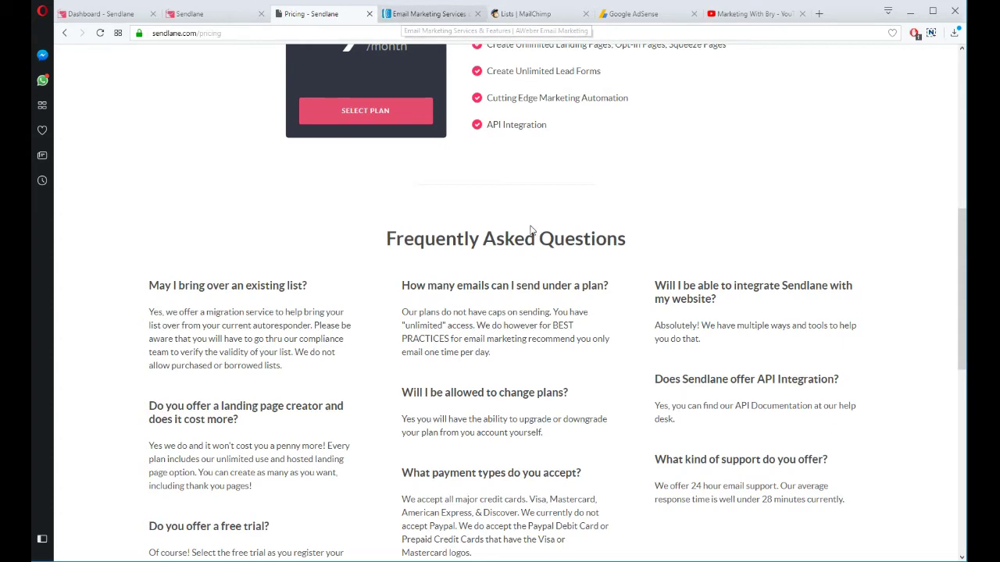
{"action": "scroll", "scroll_direction": "down", "scroll_amount": 3}
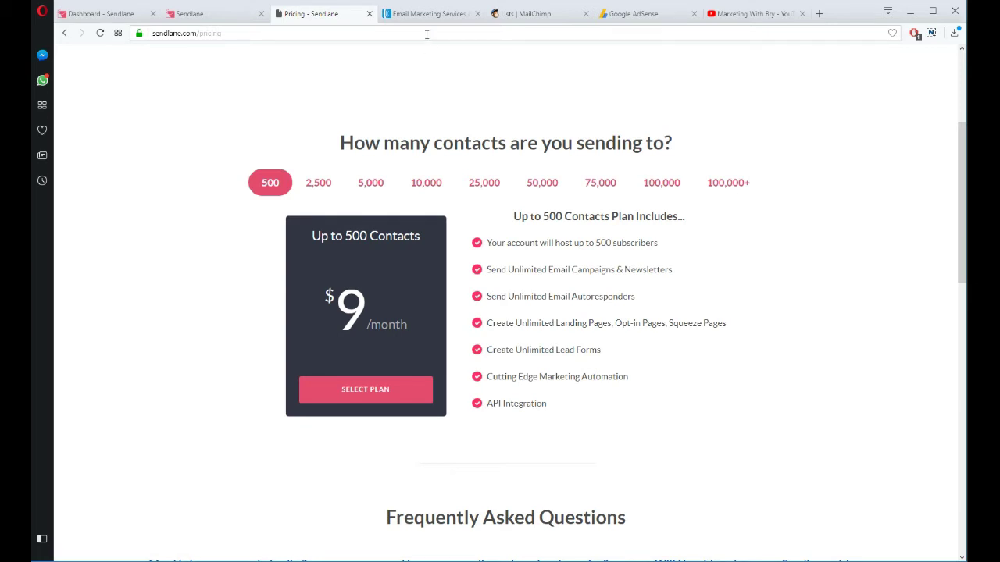
{"action": "mouse_move", "coordinate": [427, 59]}
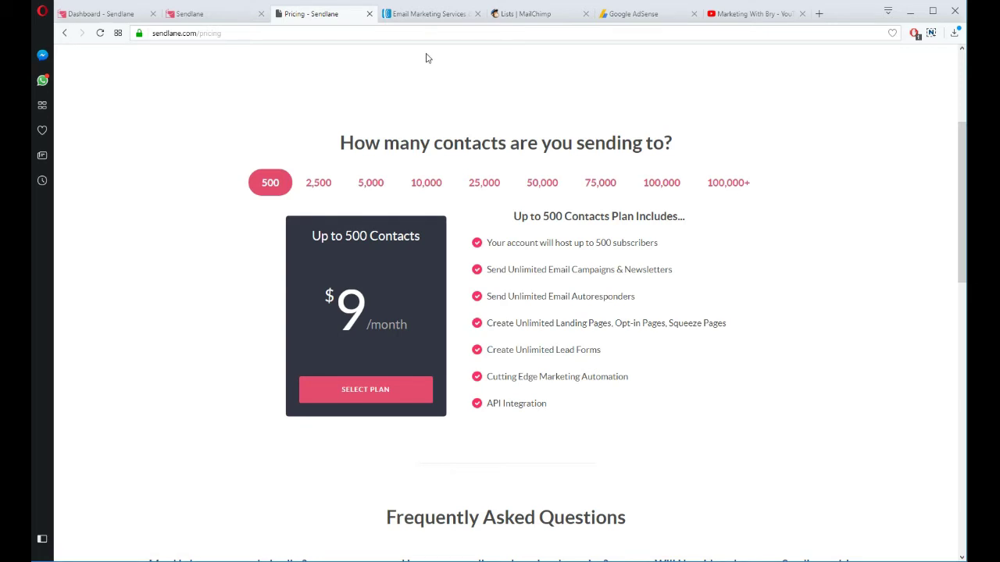